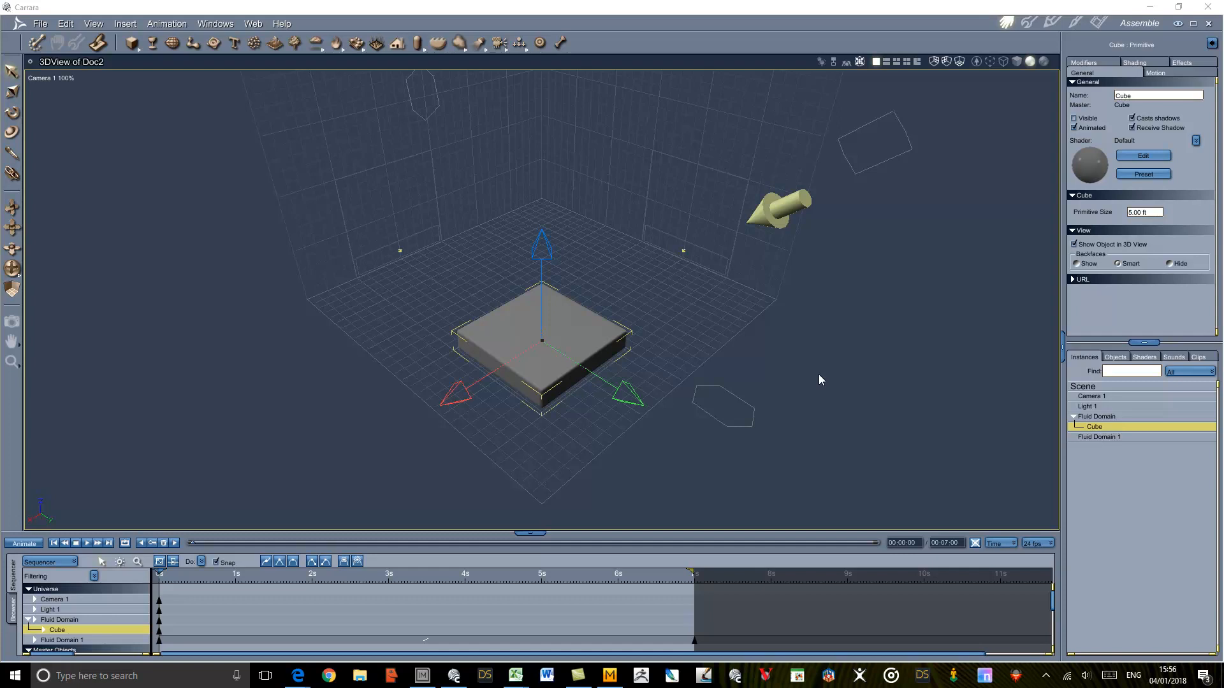
mouse_move(1104, 424)
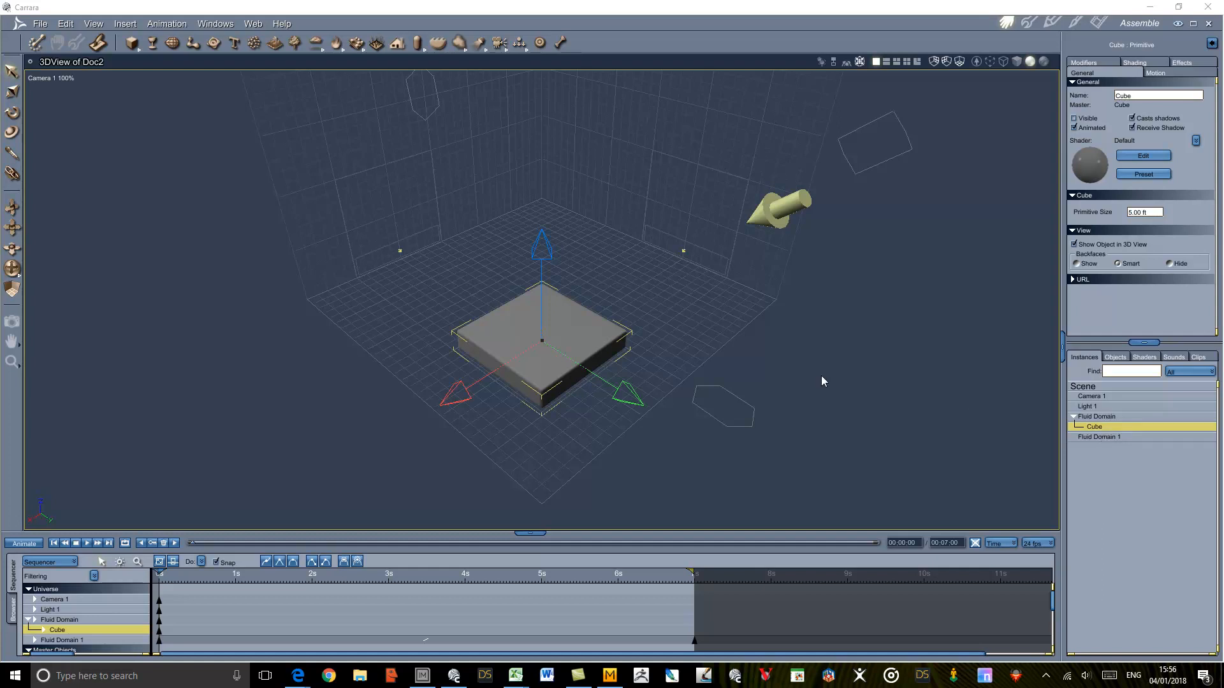
mouse_move(554, 396)
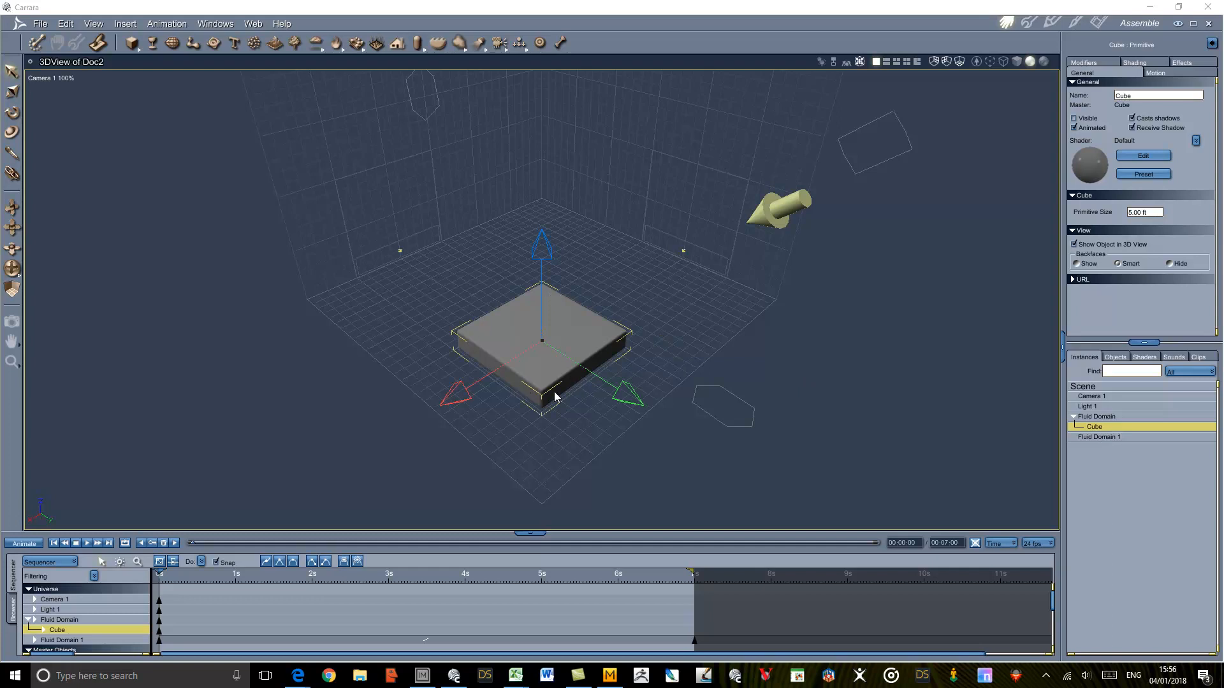
mouse_move(646, 348)
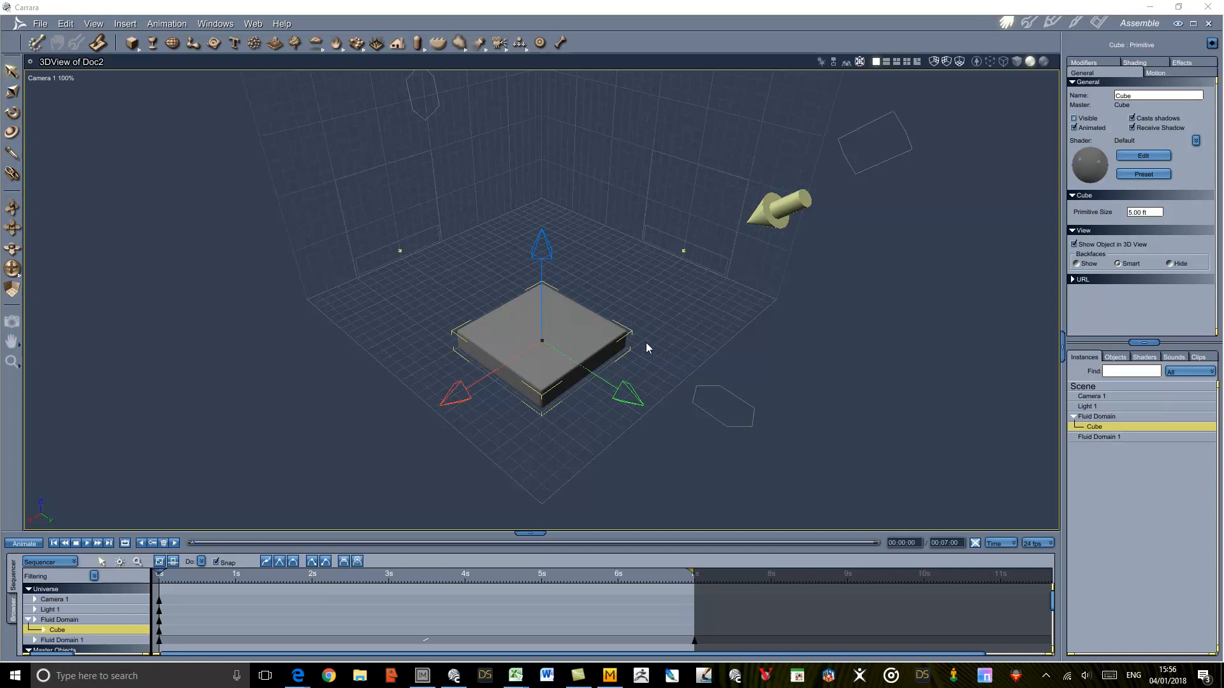
mouse_move(701, 315)
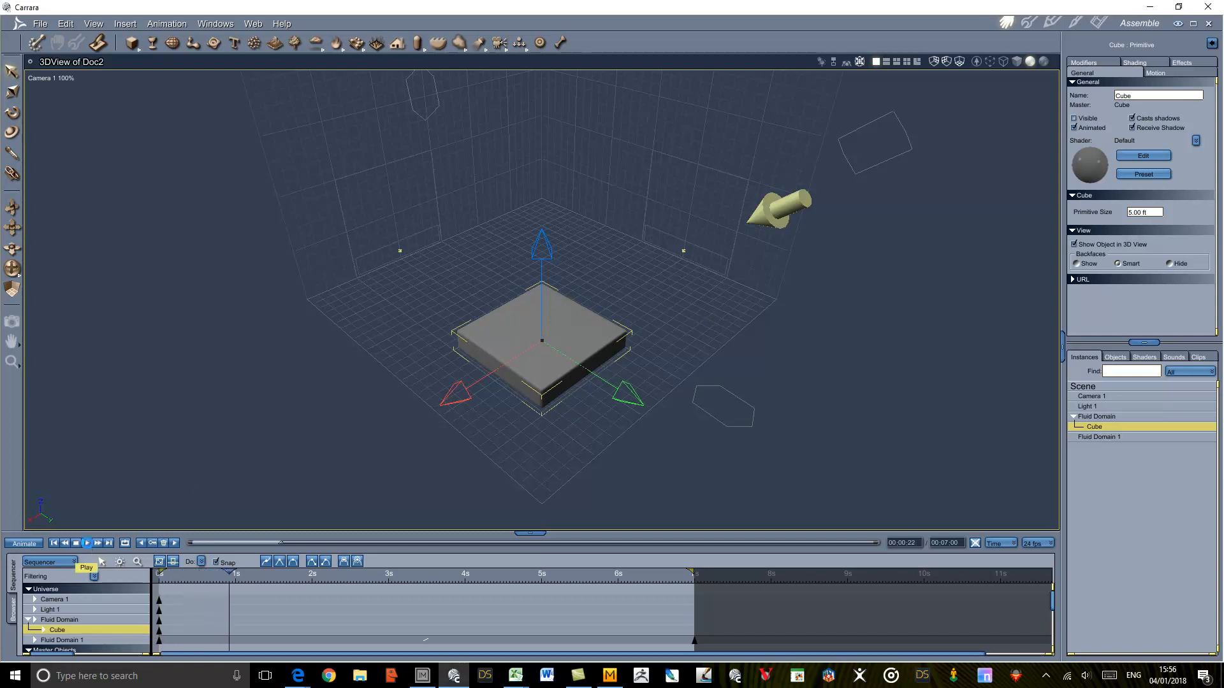
Preview the animation, rewind it, then insert a Fluid Source or Sink into the scene.
left_click(88, 543)
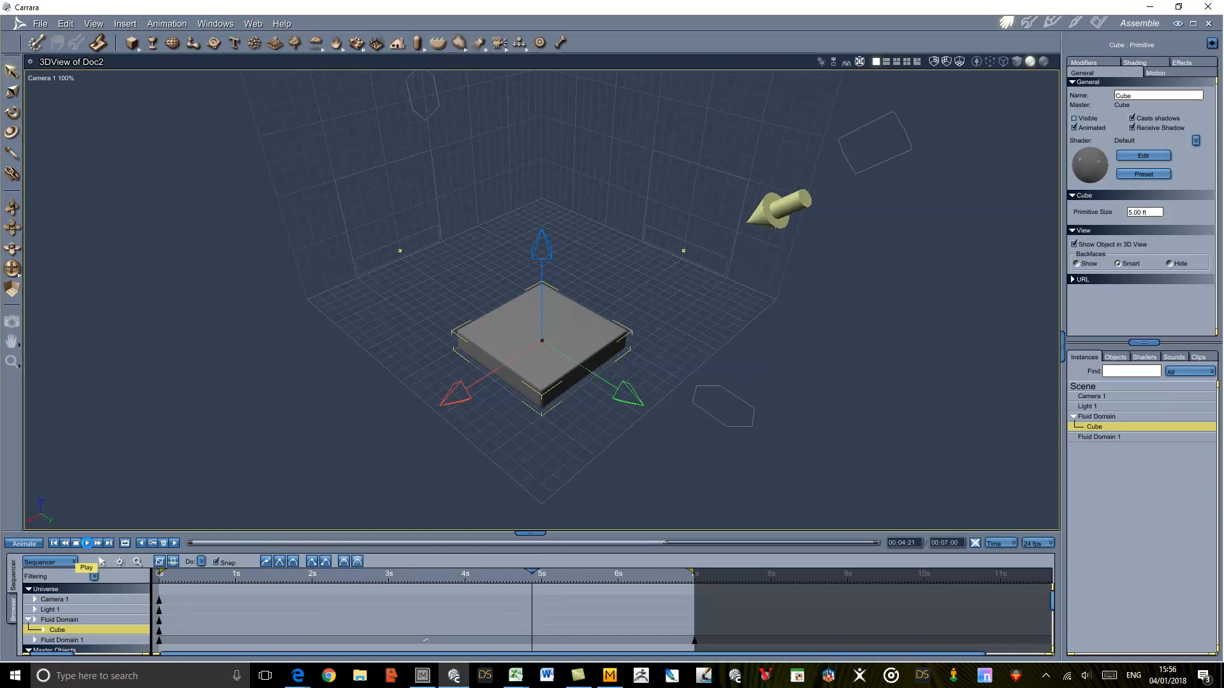
left_click(54, 543)
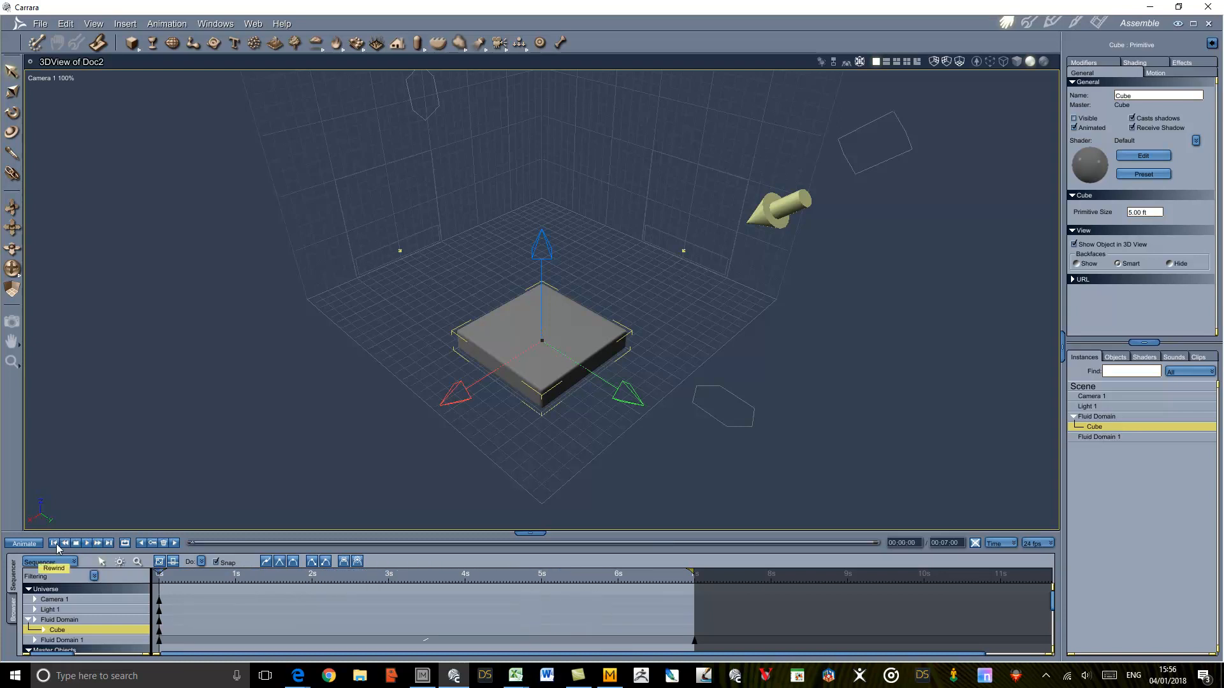
mouse_move(155, 112)
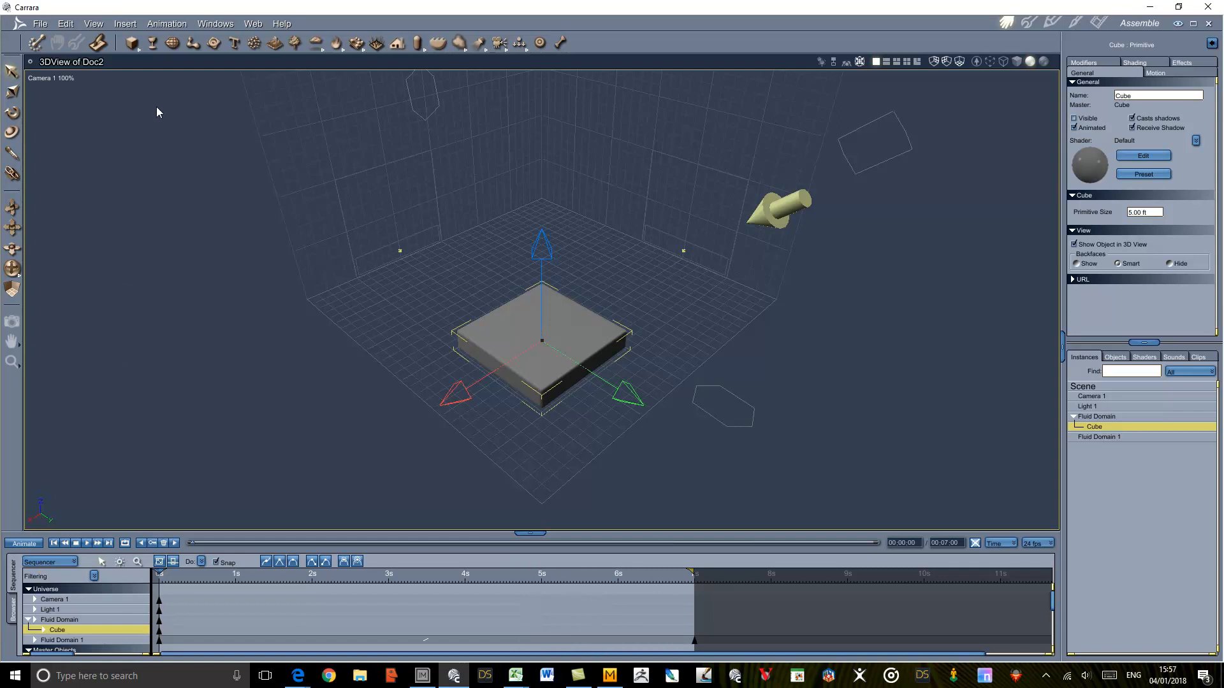
left_click(125, 23)
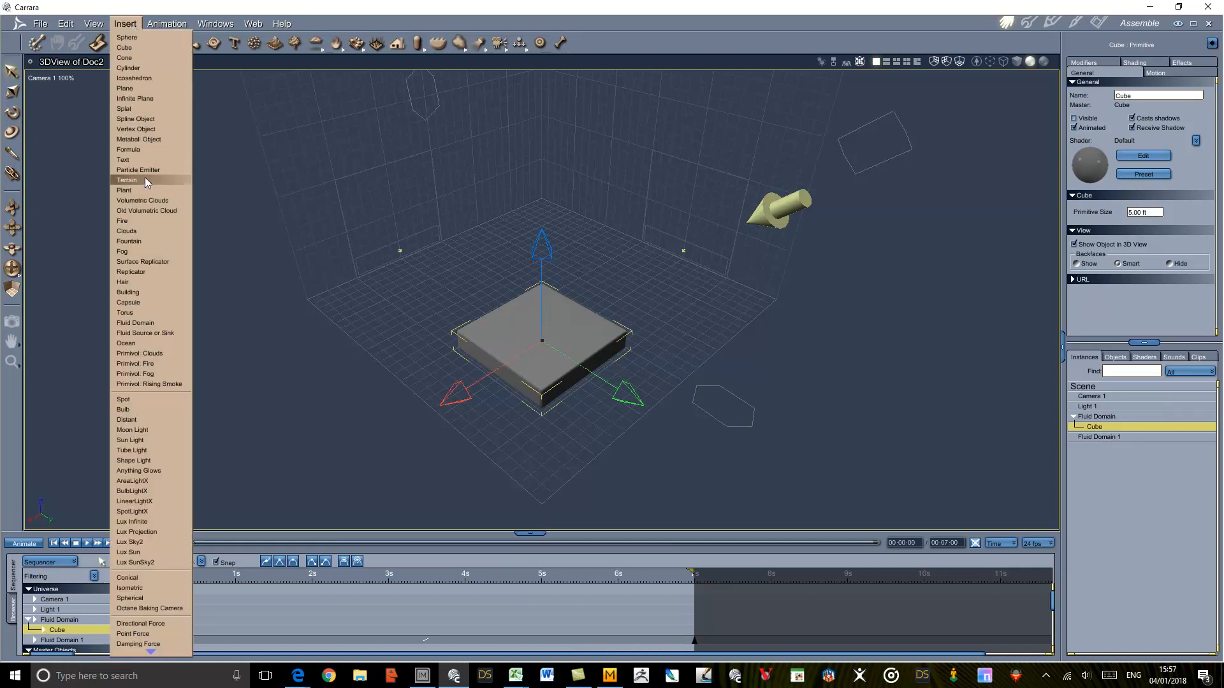
mouse_move(162, 332)
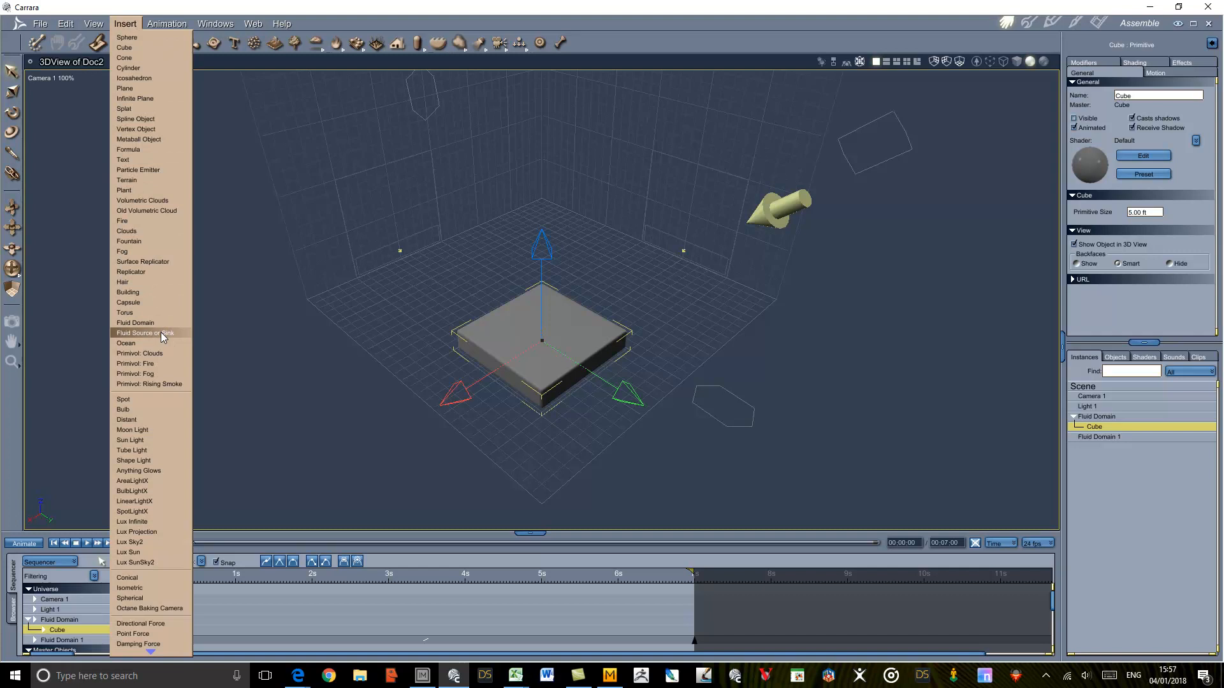
left_click(144, 333)
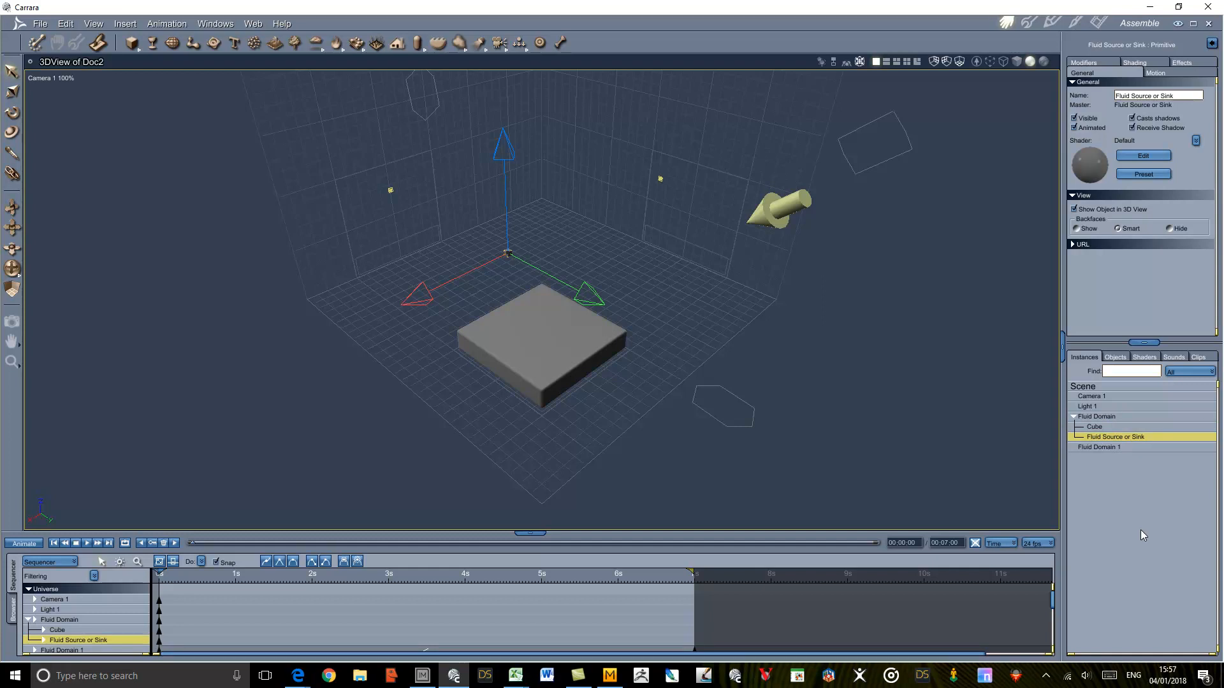
mouse_move(1149, 474)
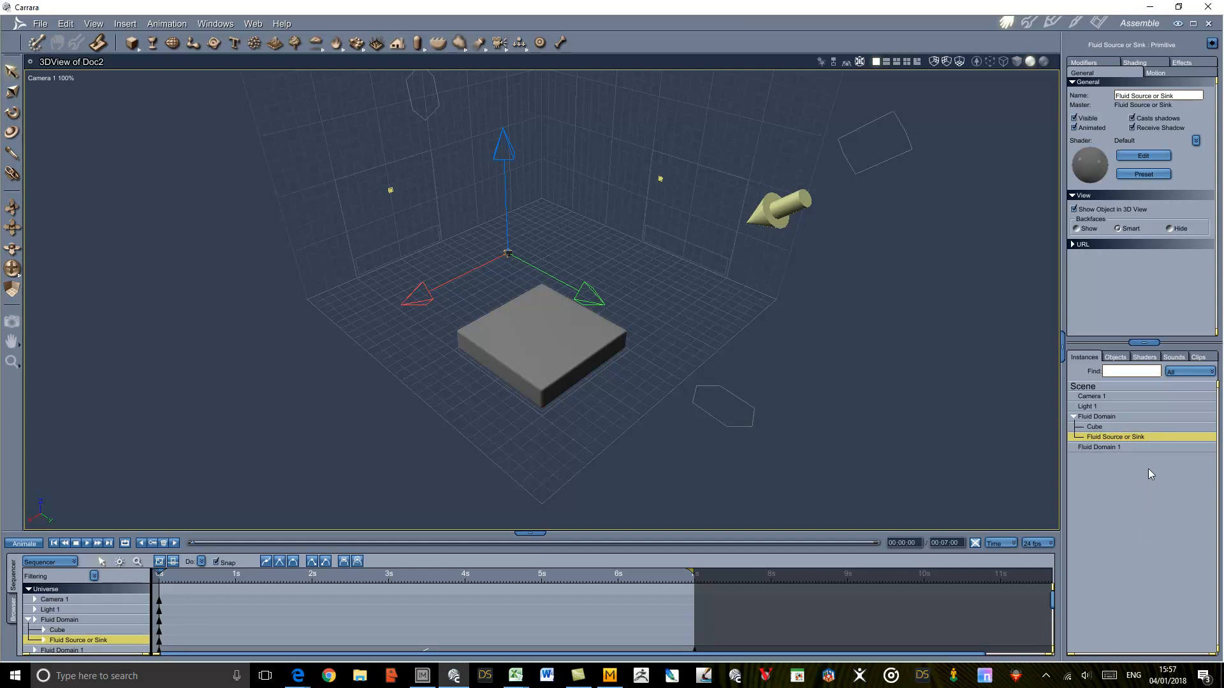
mouse_move(1196, 70)
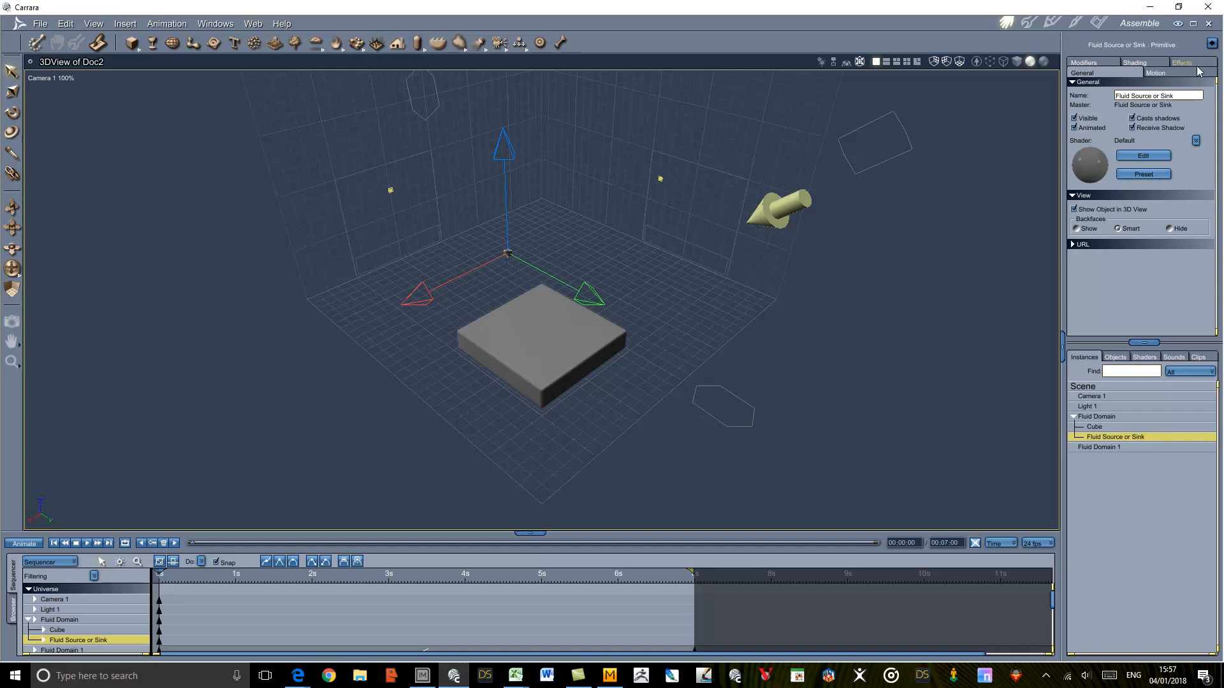
In the source's Effects properties, set Velocity X to 0 and Velocity Y to 10.
left_click(1180, 63)
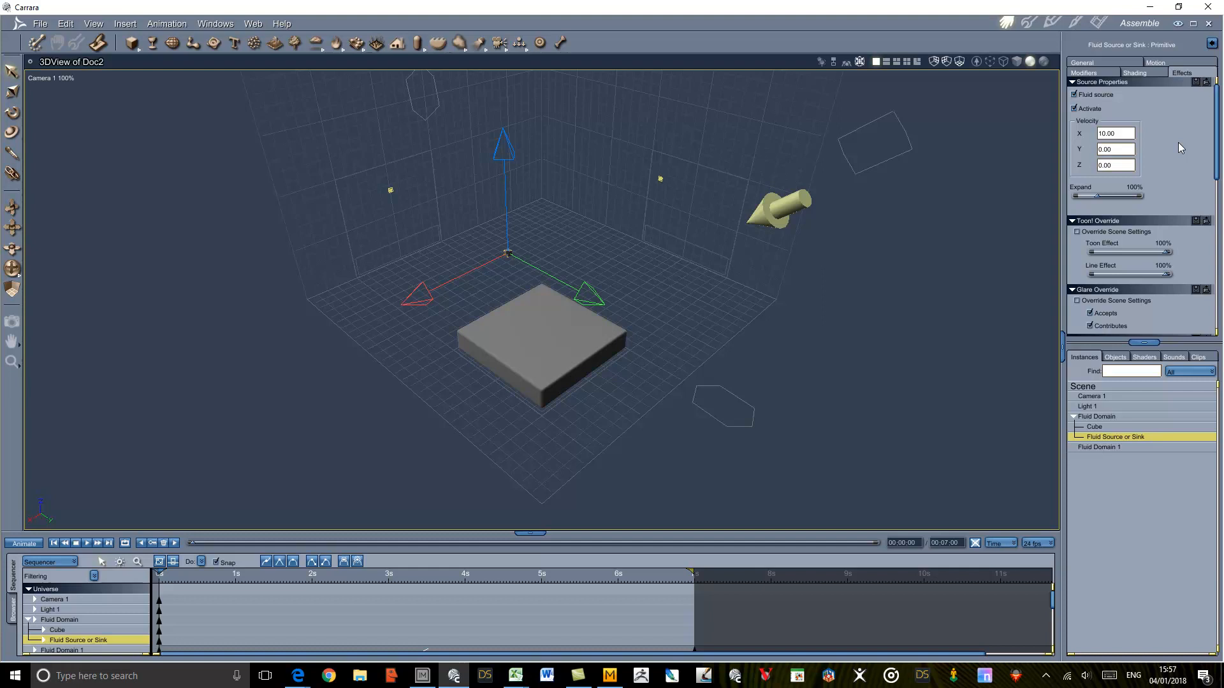
mouse_move(695, 199)
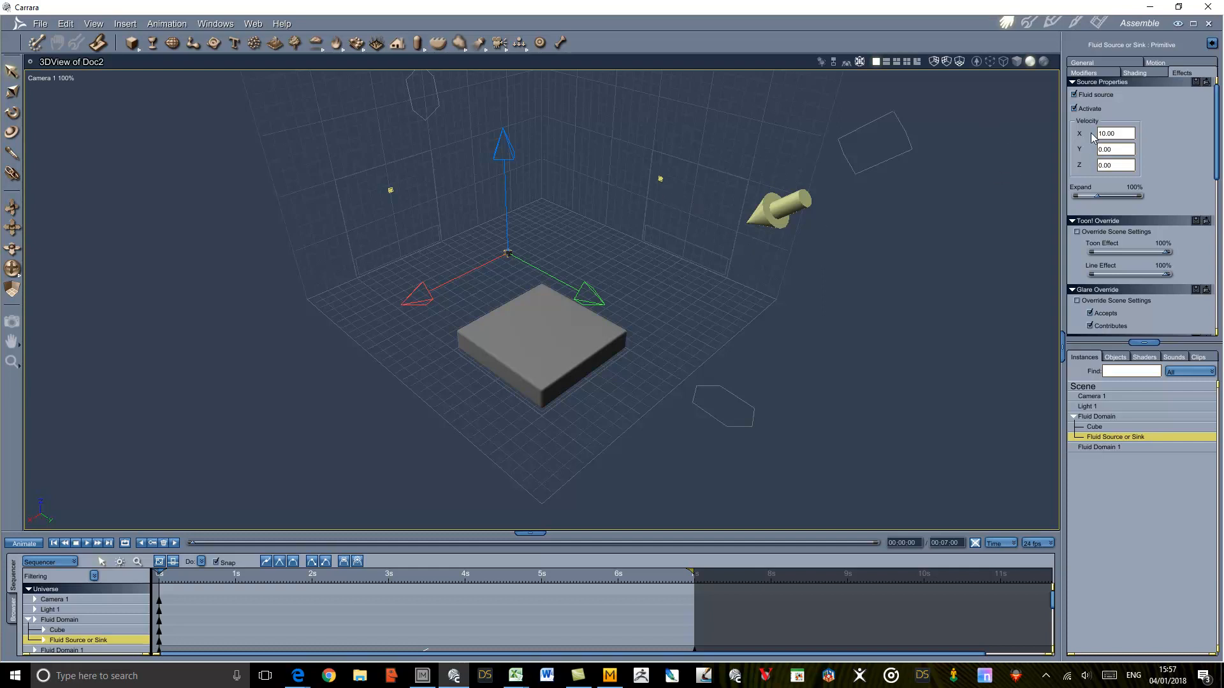
triple_click(1112, 133)
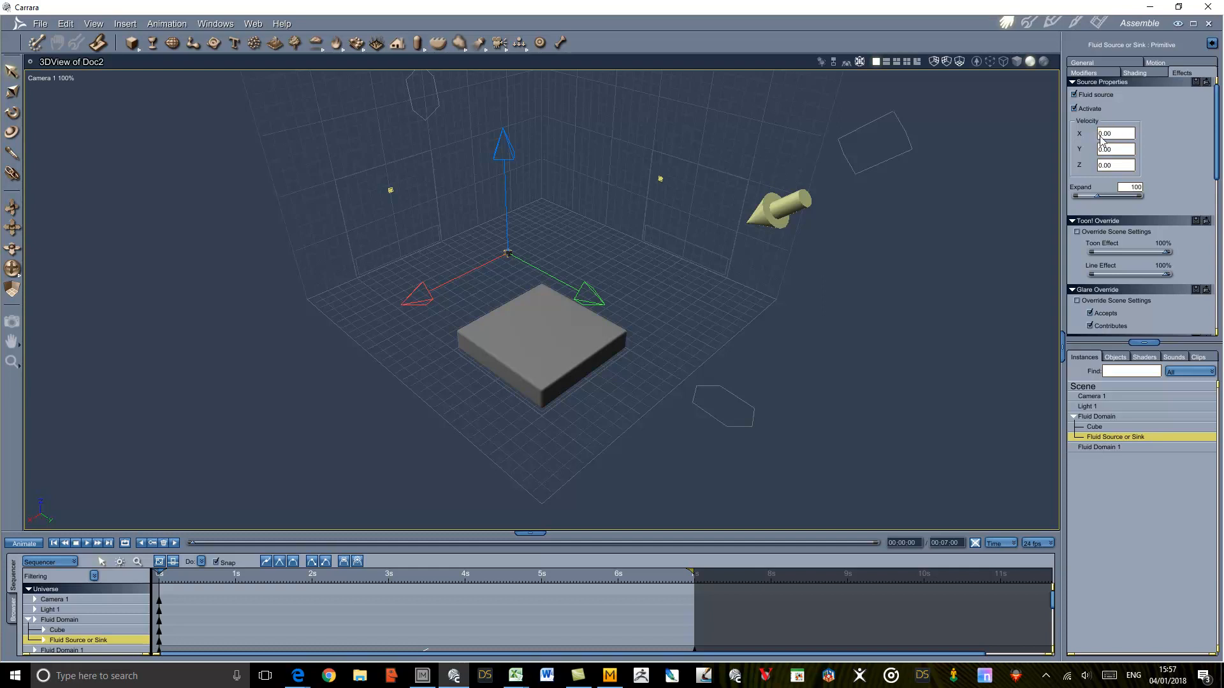
triple_click(1114, 149)
type("10")
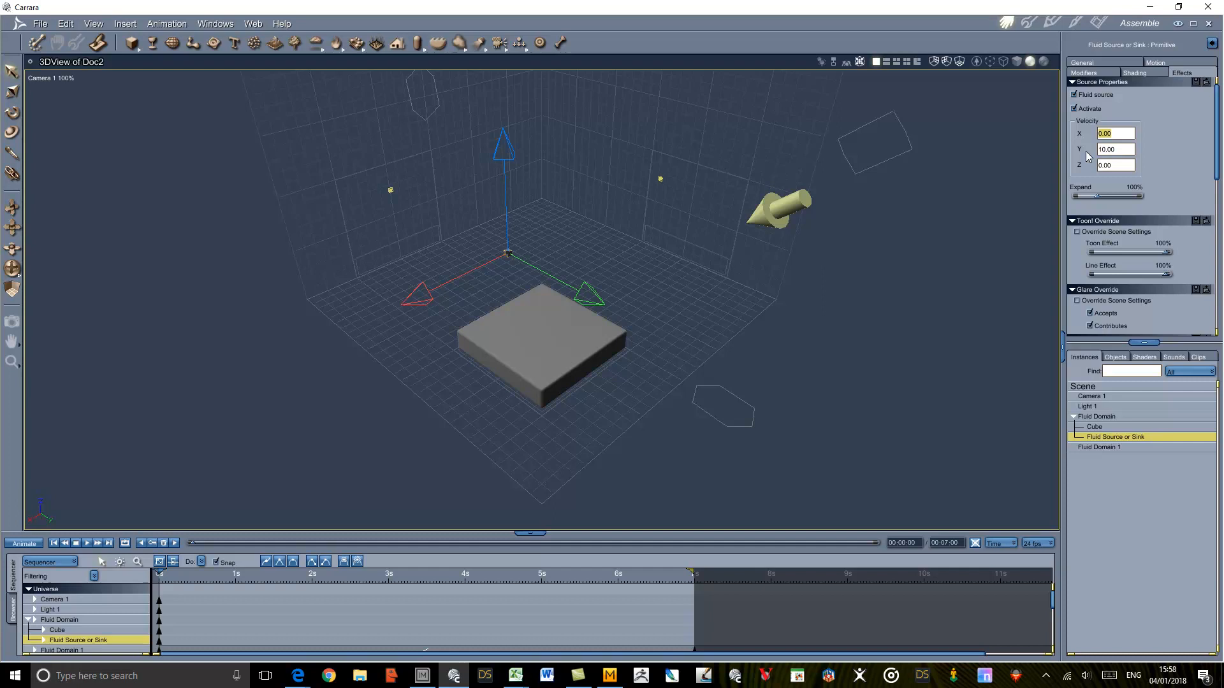
mouse_move(1162, 155)
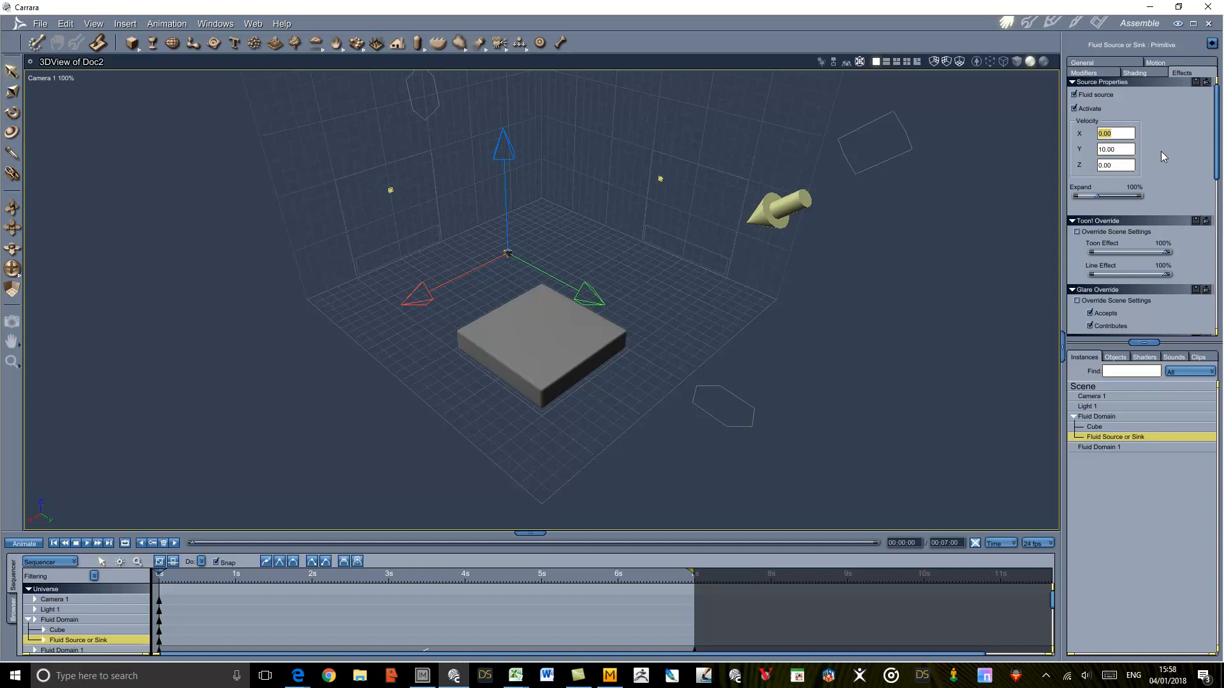
mouse_move(798, 325)
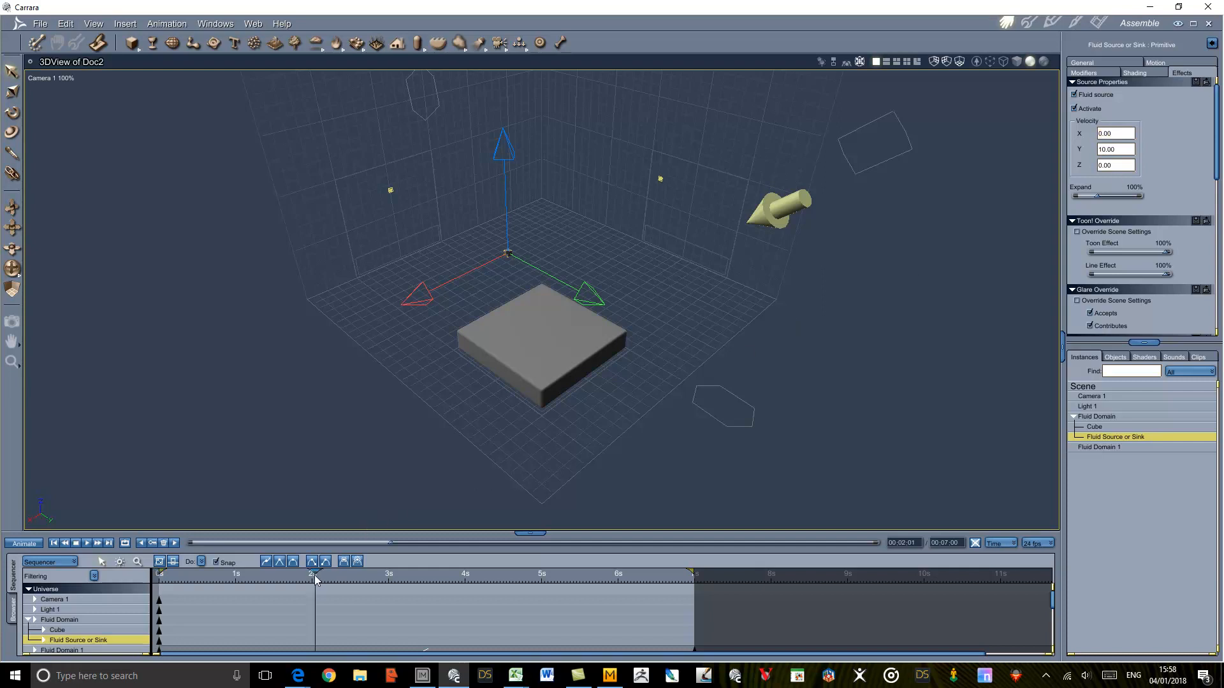
mouse_move(661, 343)
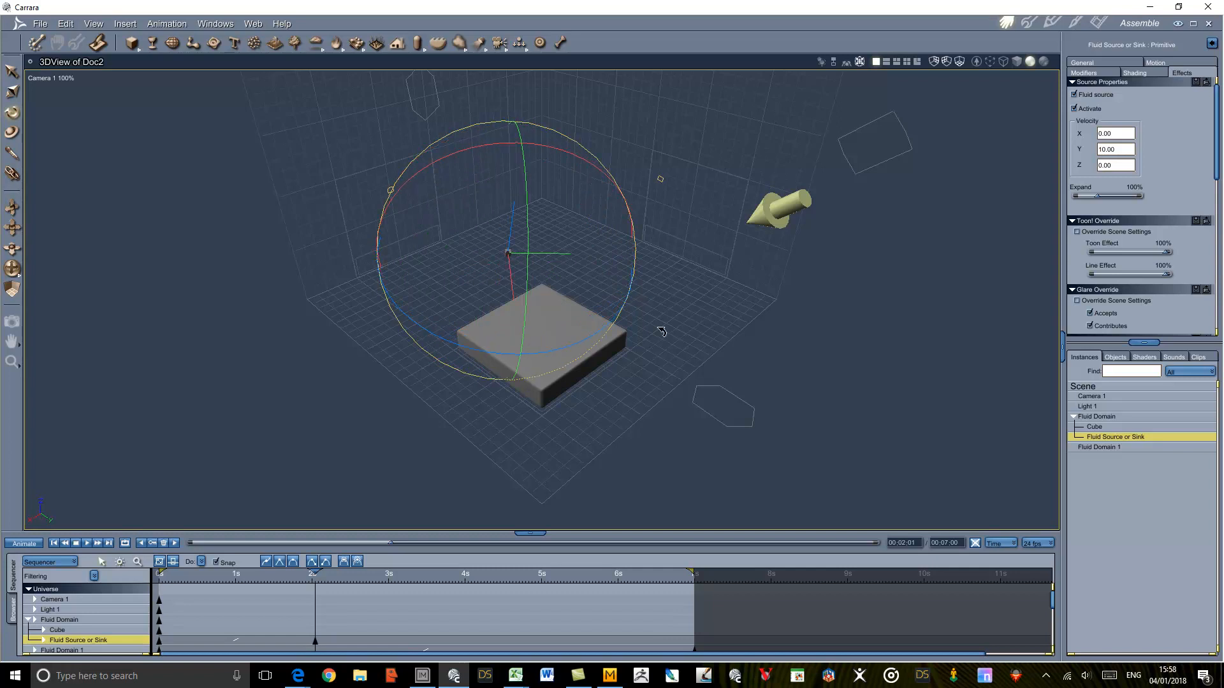
mouse_move(464, 581)
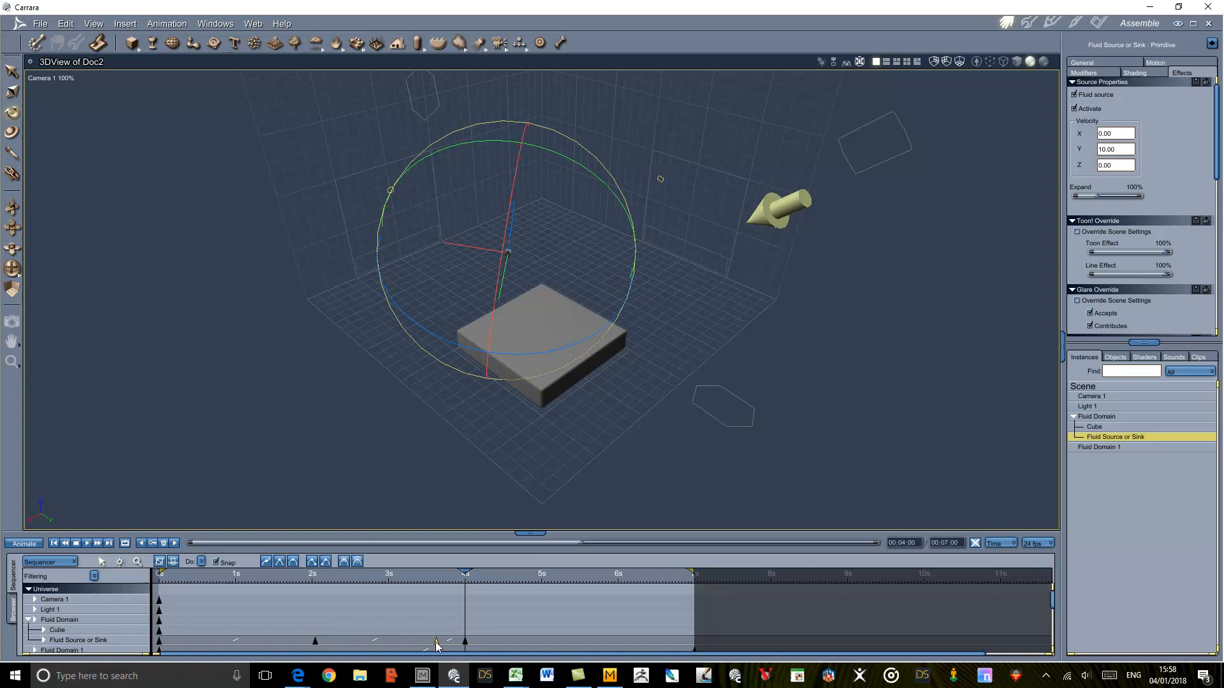
mouse_move(592, 649)
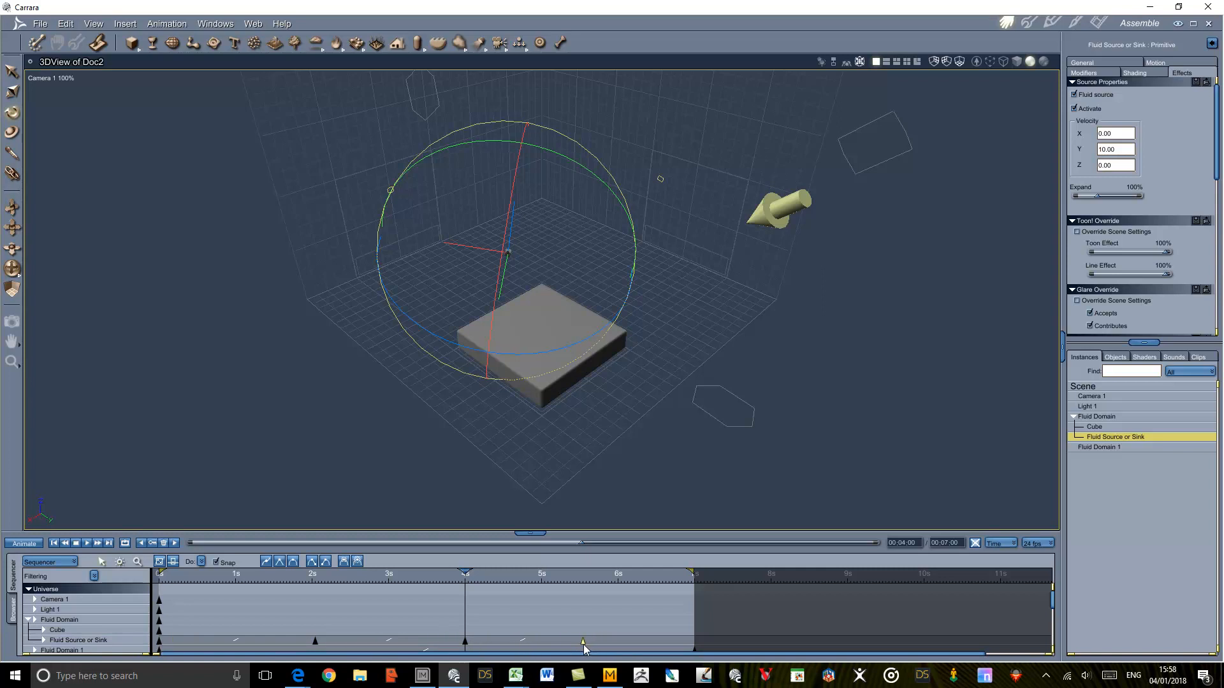
mouse_move(544, 646)
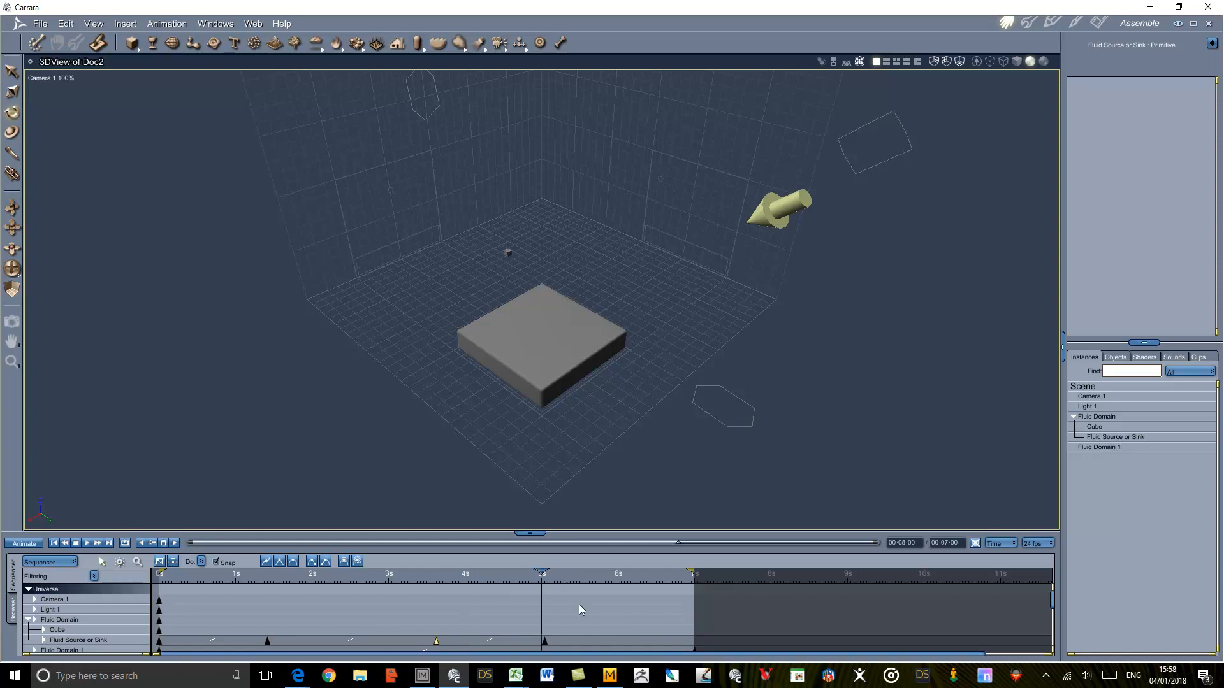
left_click(1114, 436)
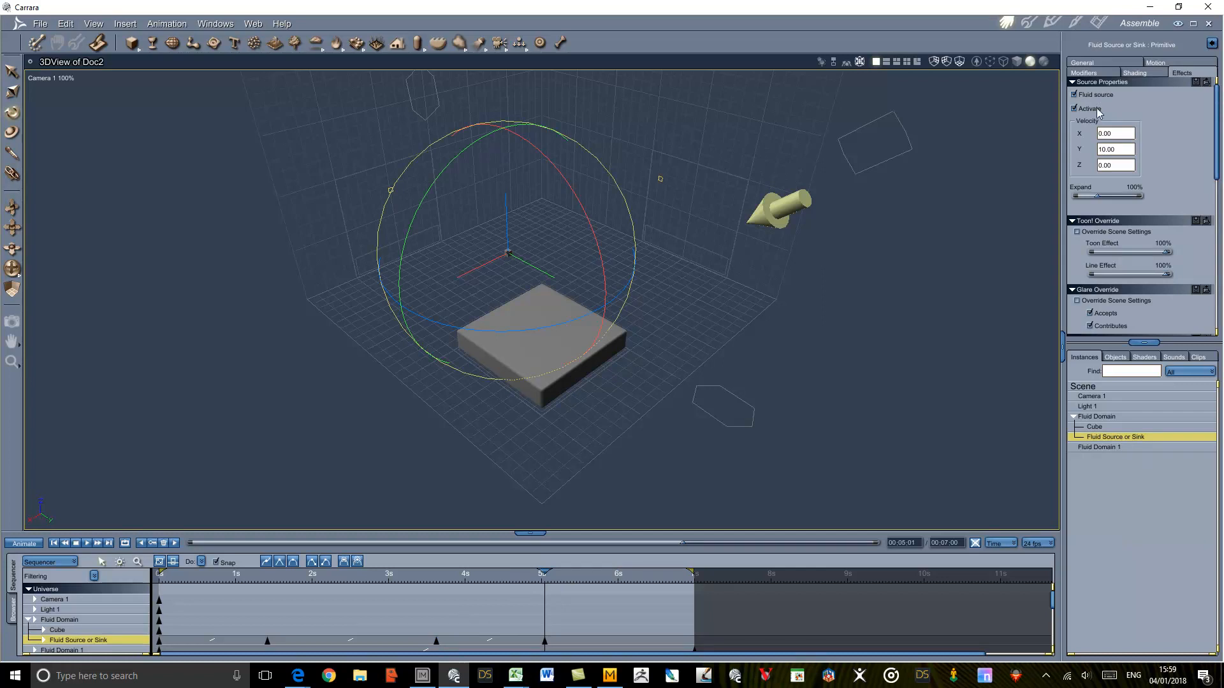
left_click(1074, 107)
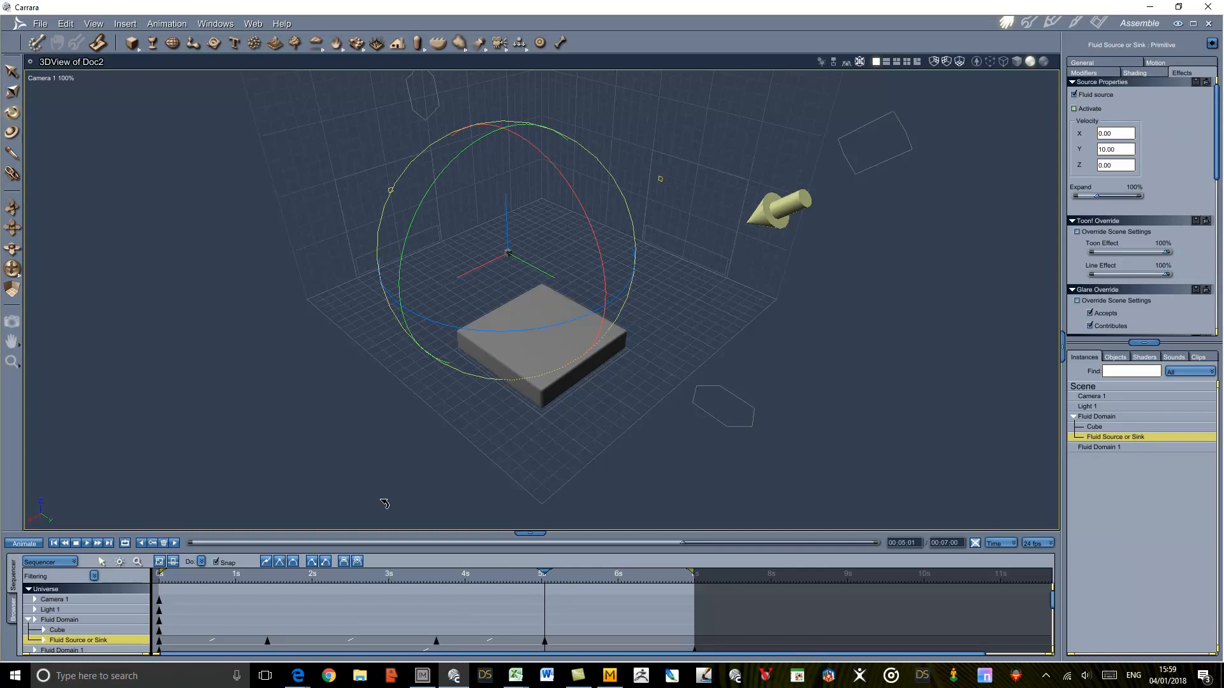
left_click(53, 543)
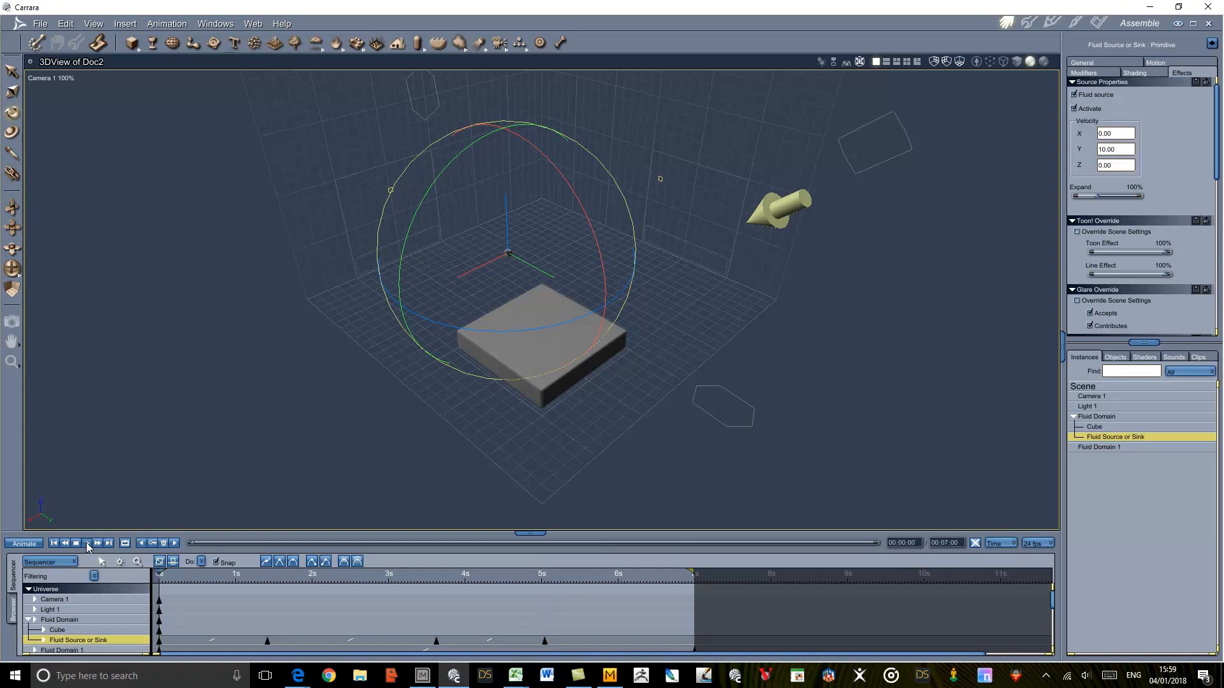
left_click(85, 543)
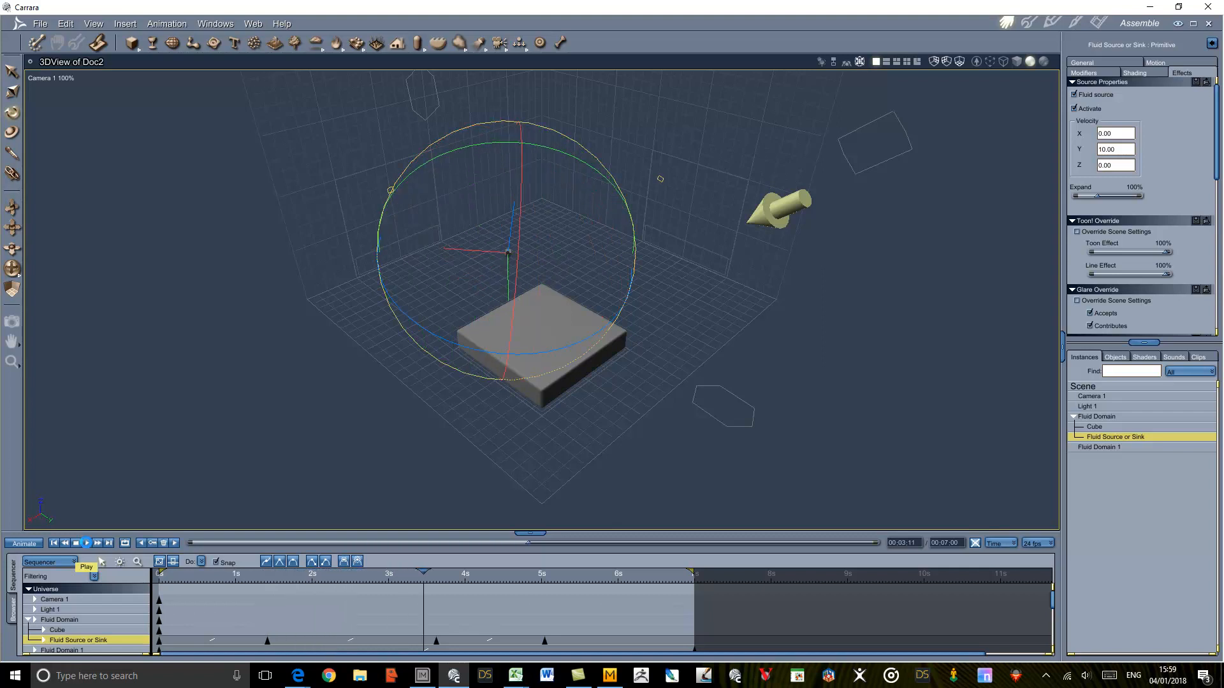
left_click(85, 543)
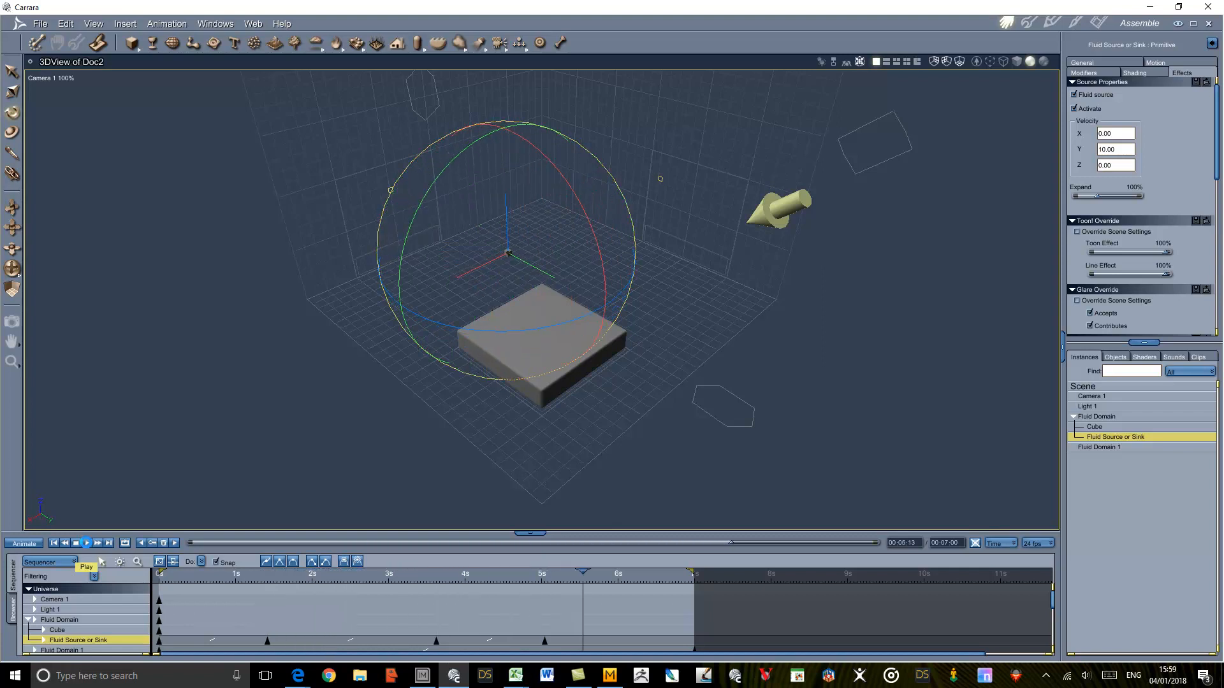
left_click(86, 543)
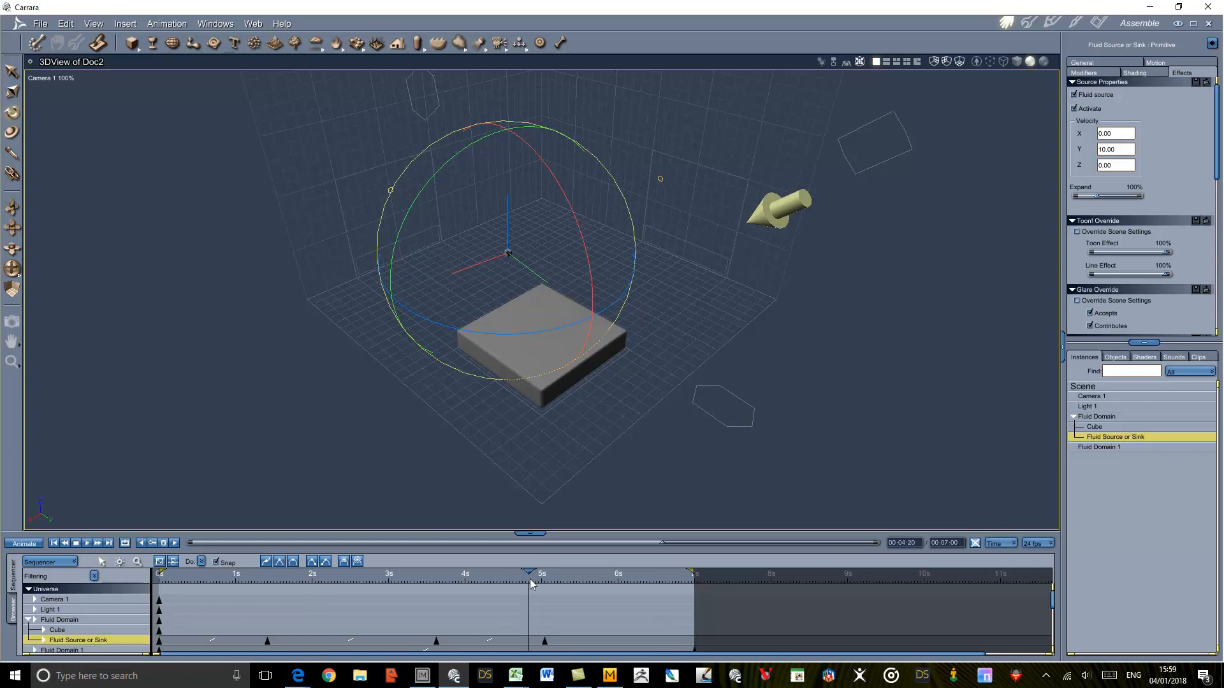
mouse_move(556, 583)
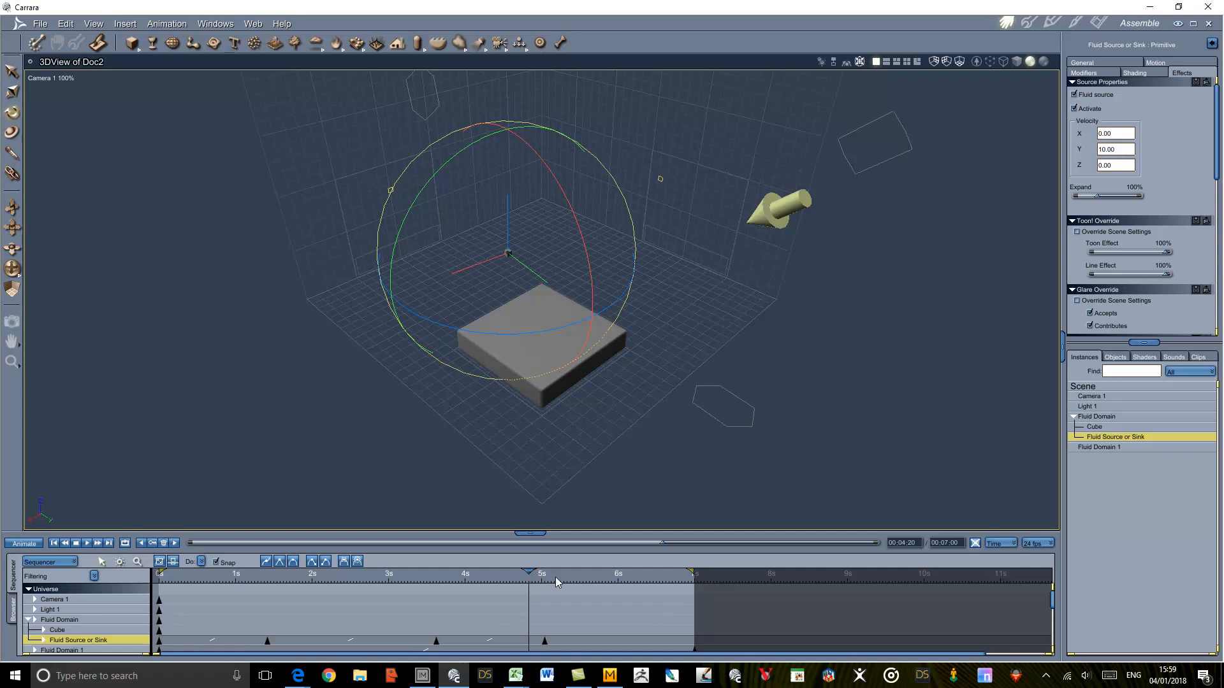
left_click(553, 574)
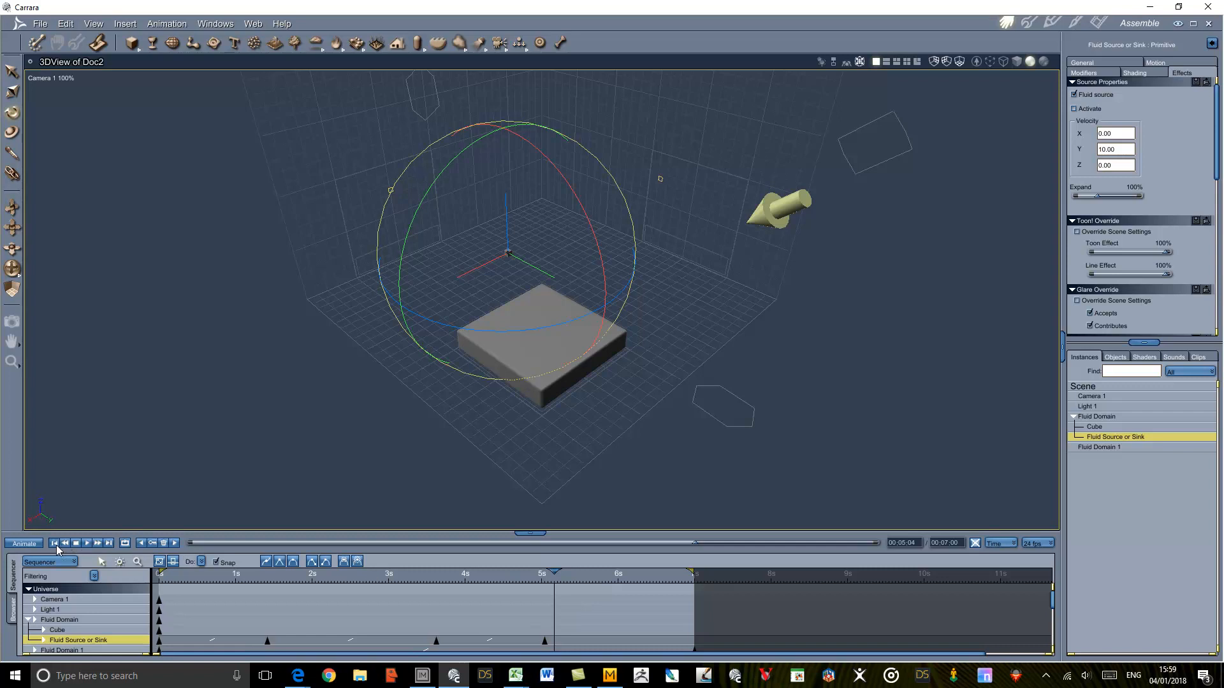
left_click(53, 543)
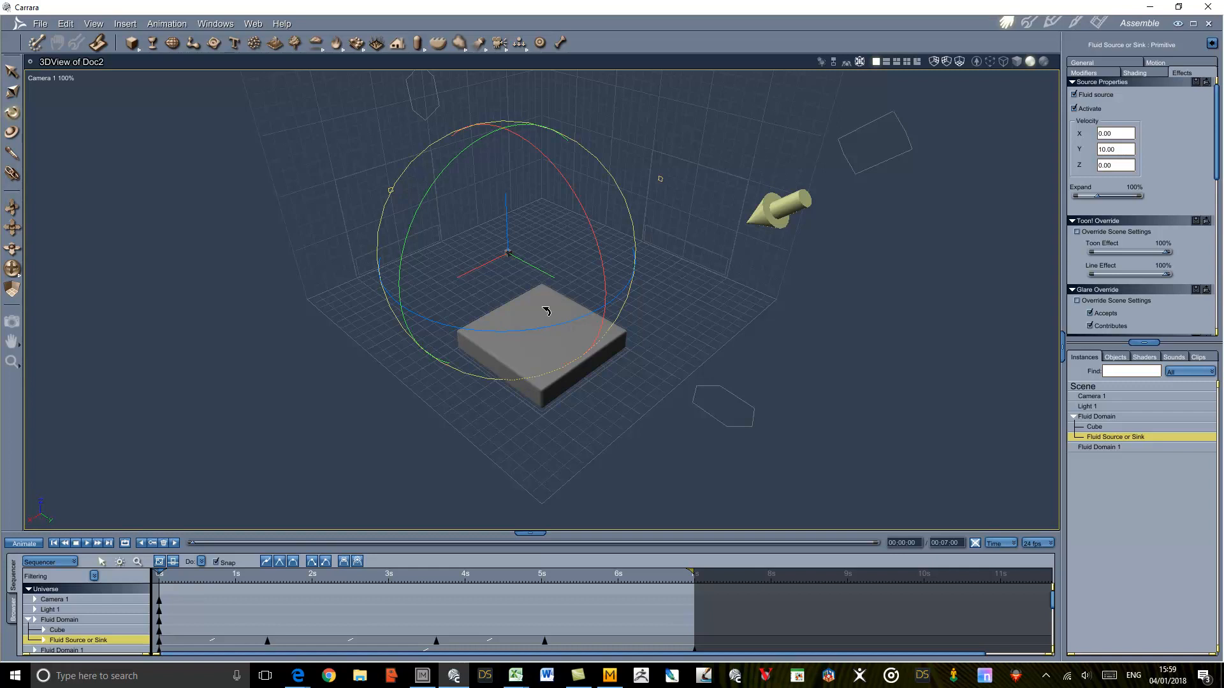
mouse_move(986, 414)
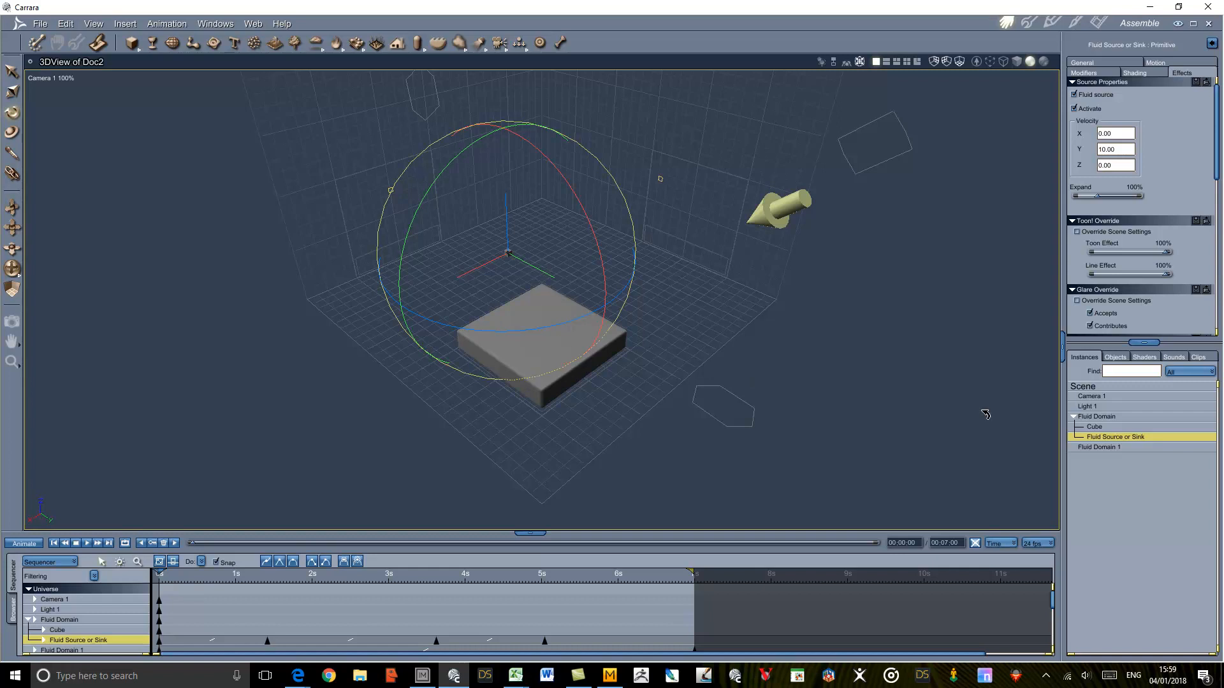
Select the Fluid Domain and start computing its Fluidos simulation.
left_click(1097, 415)
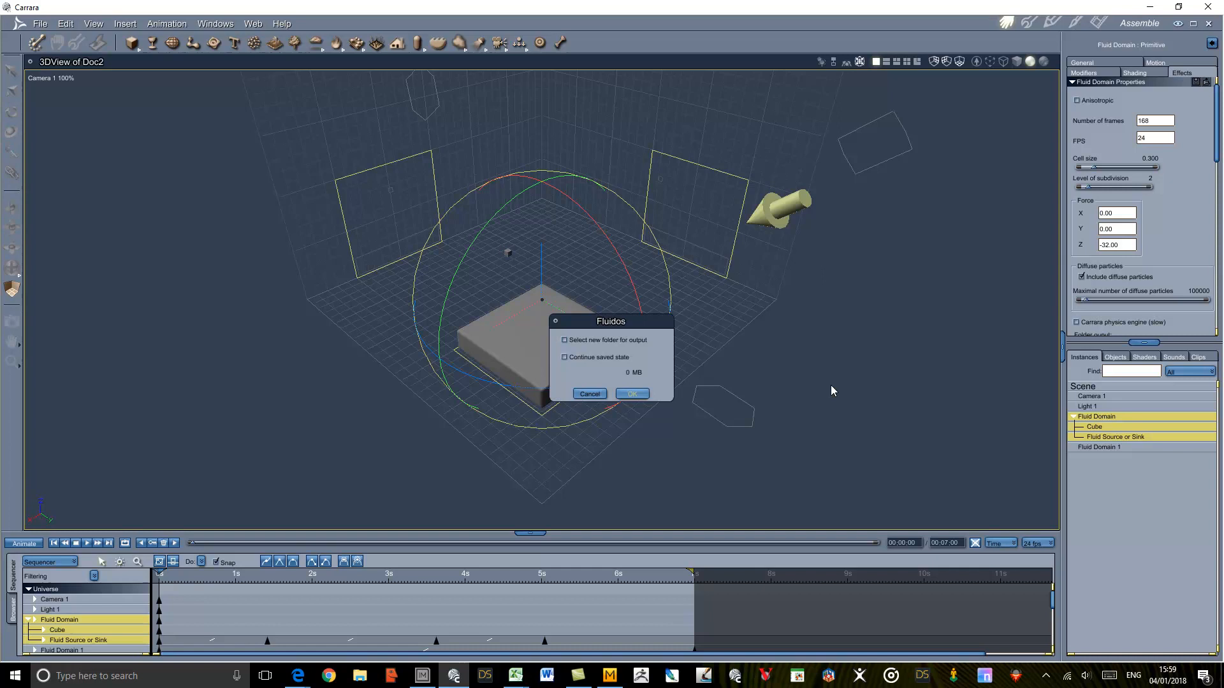
left_click(630, 393)
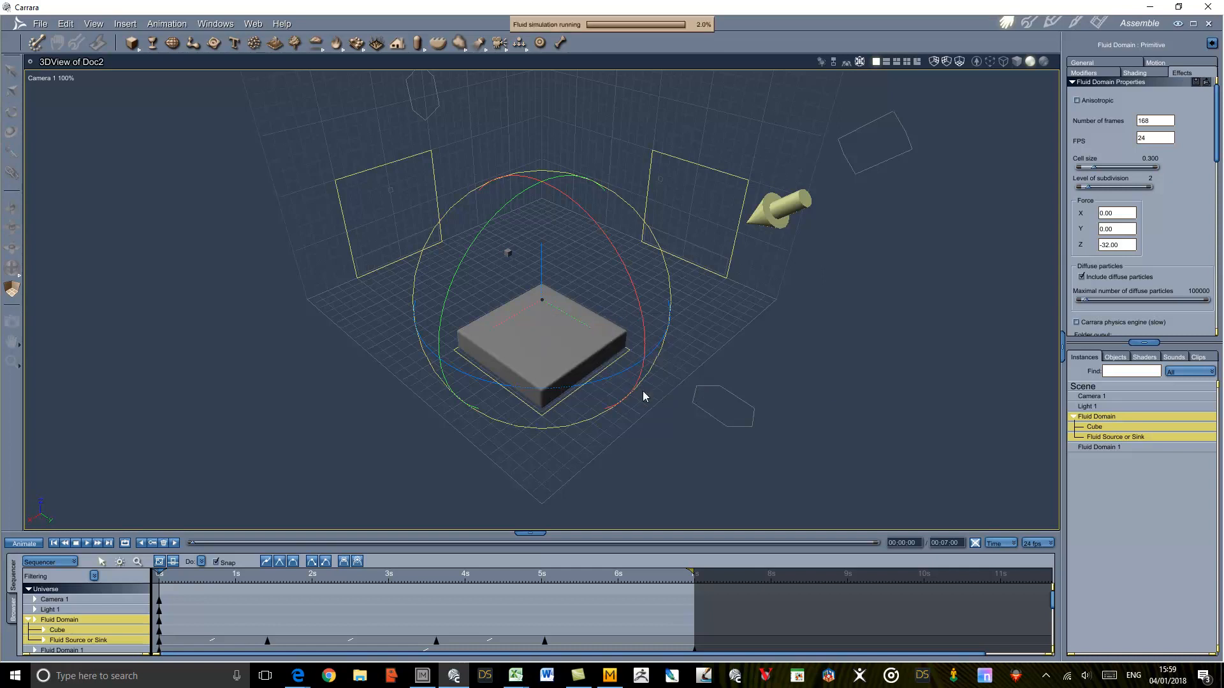
mouse_move(850, 282)
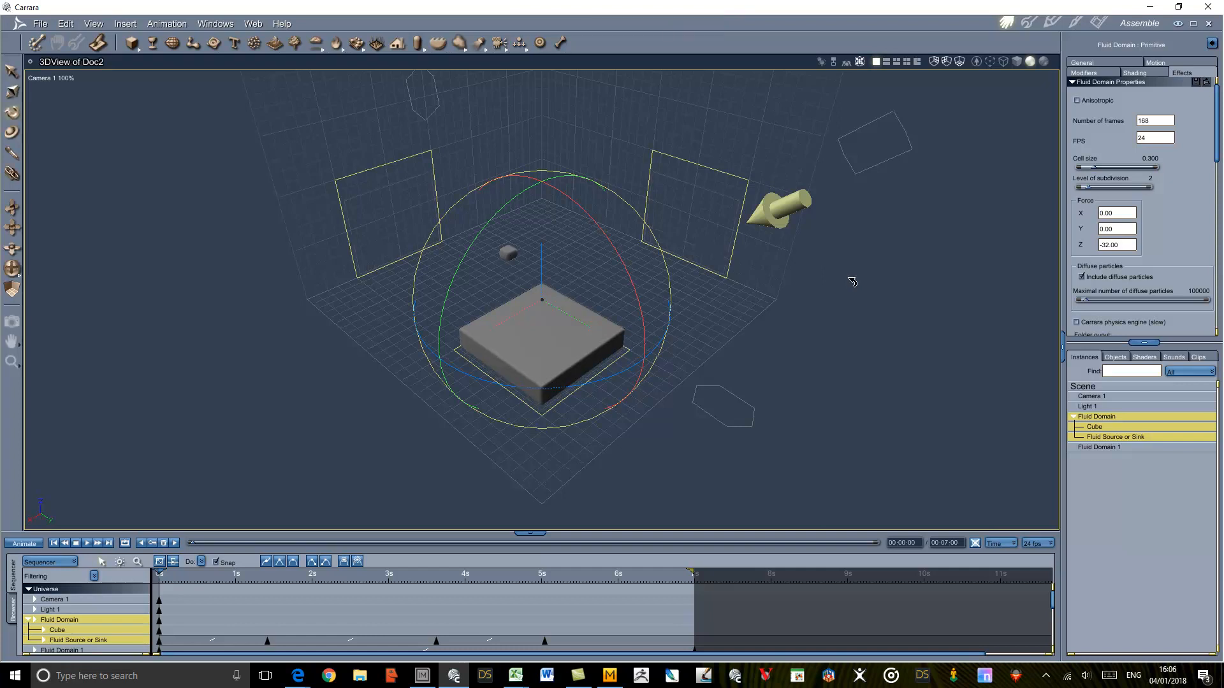
mouse_move(789, 323)
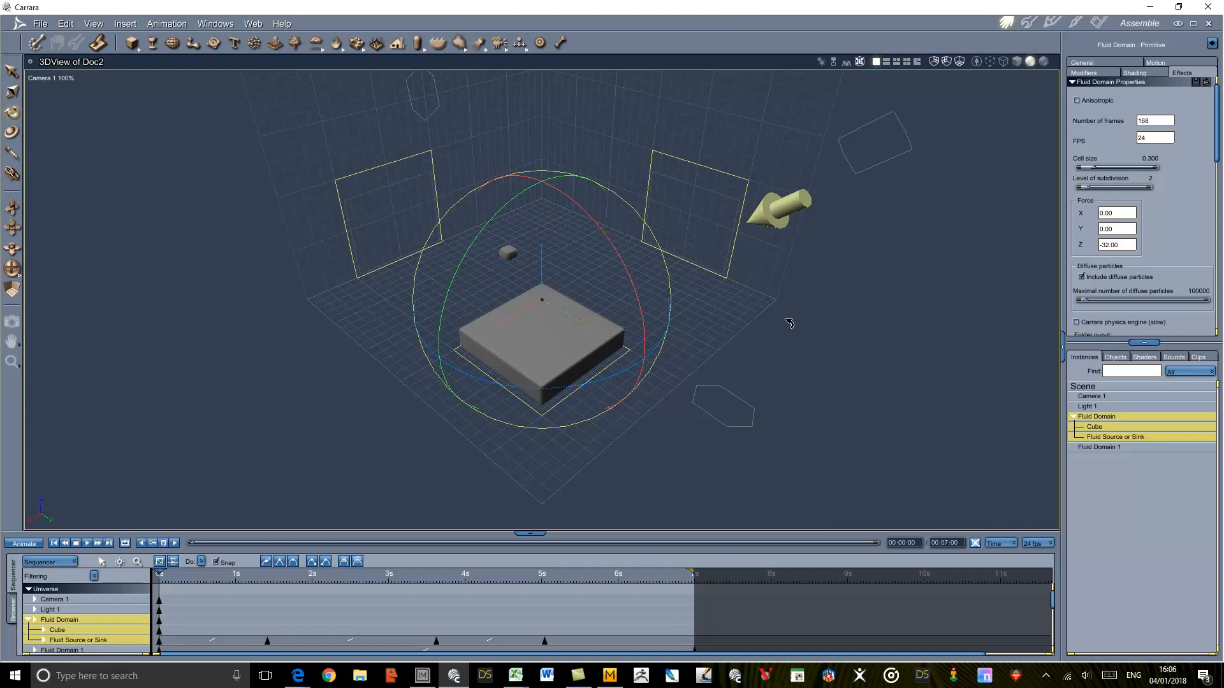
mouse_move(148, 533)
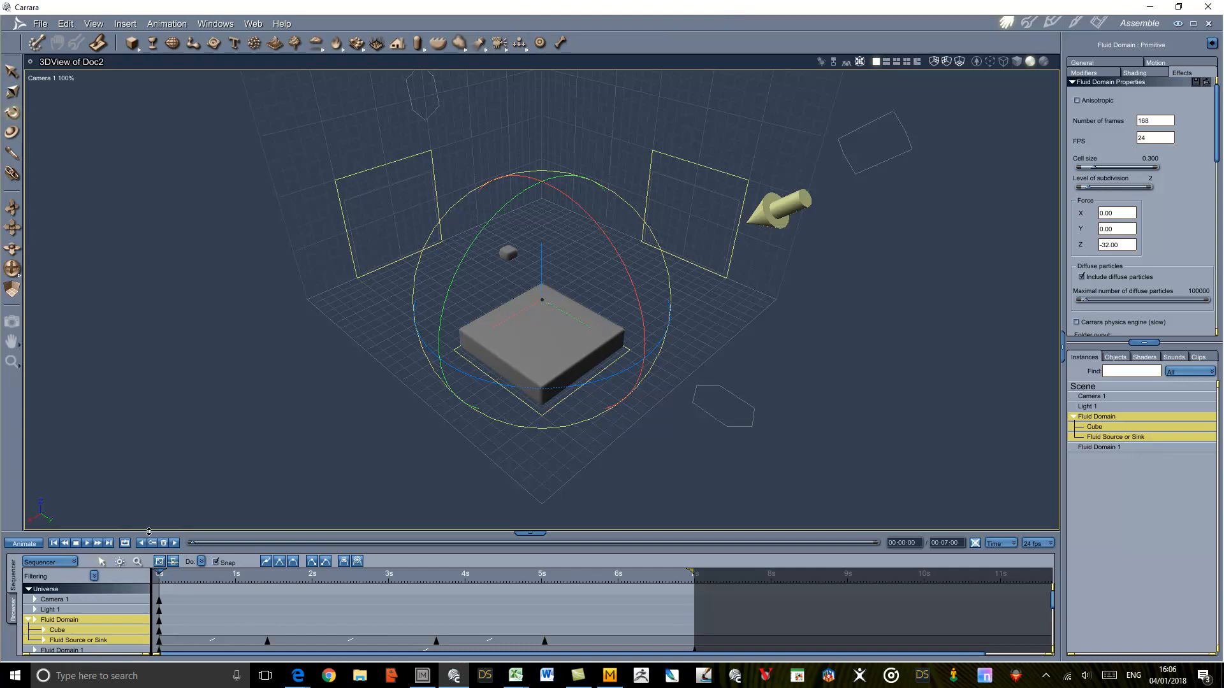
Play the simulated water animation through to the 7-second end.
left_click(87, 543)
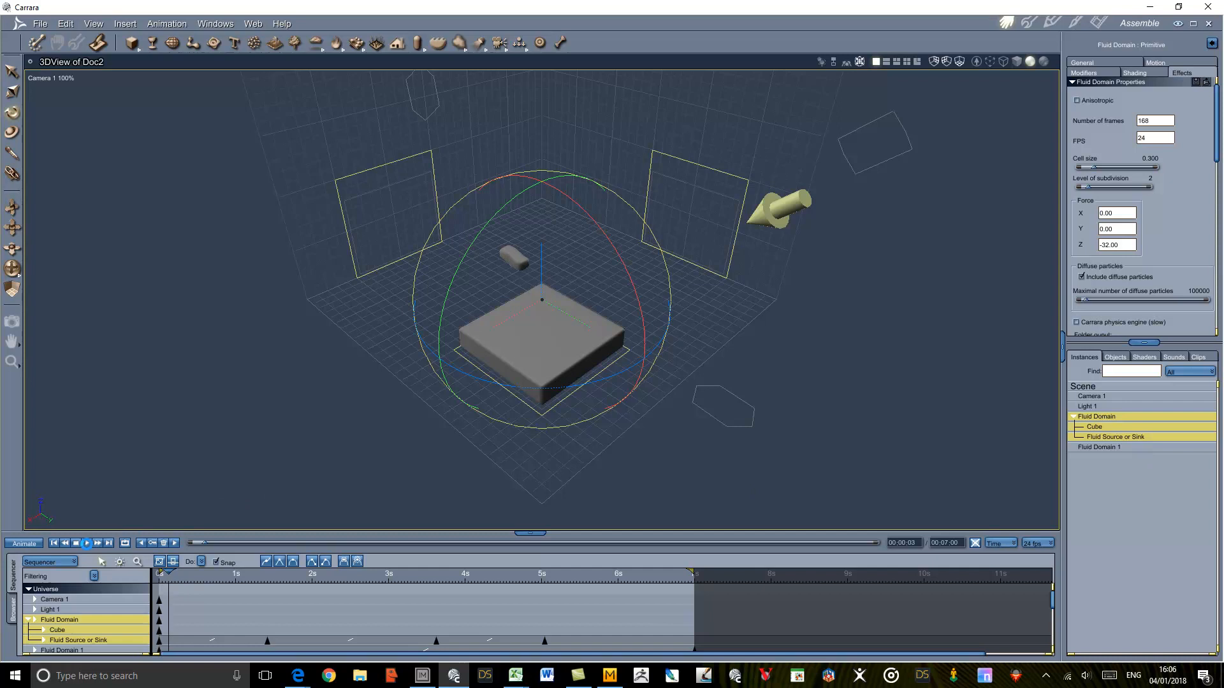
left_click(85, 543)
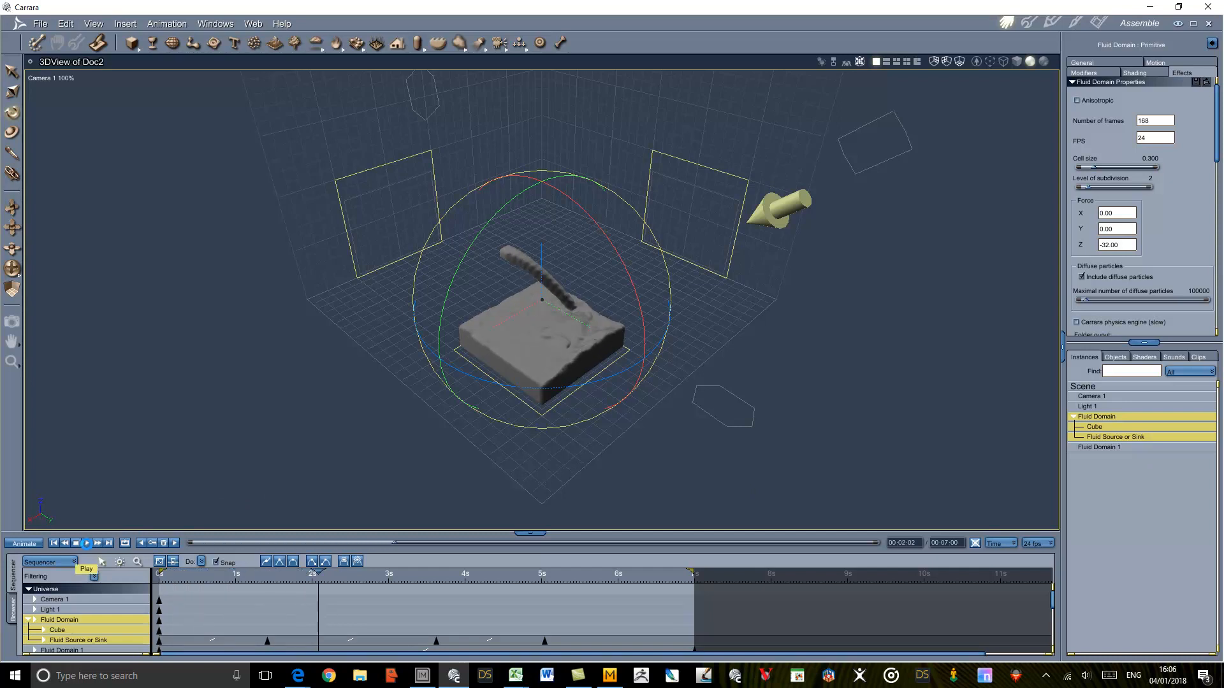
left_click(86, 543)
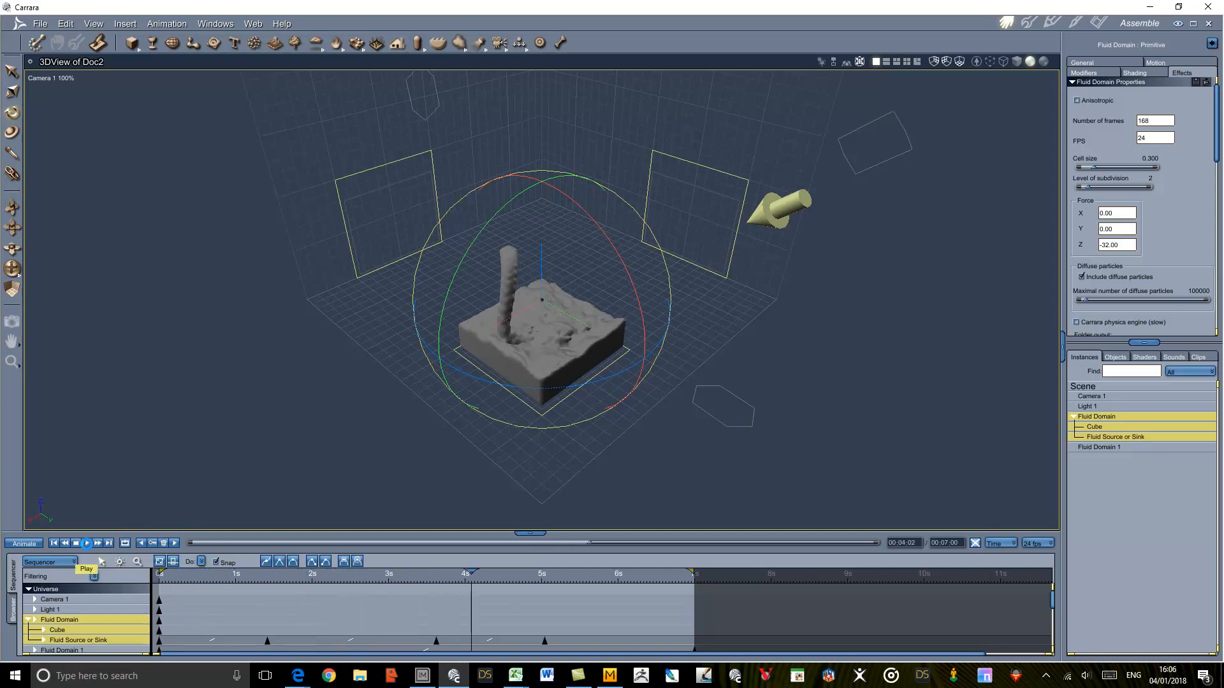
left_click(86, 543)
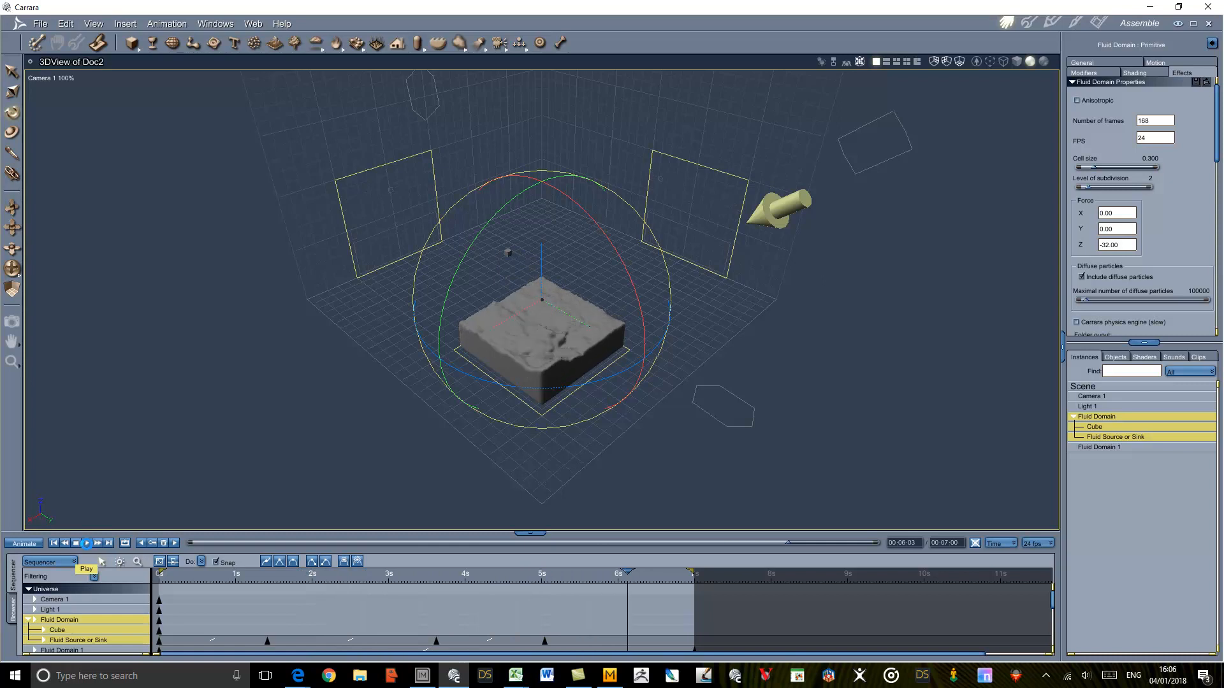
left_click(85, 543)
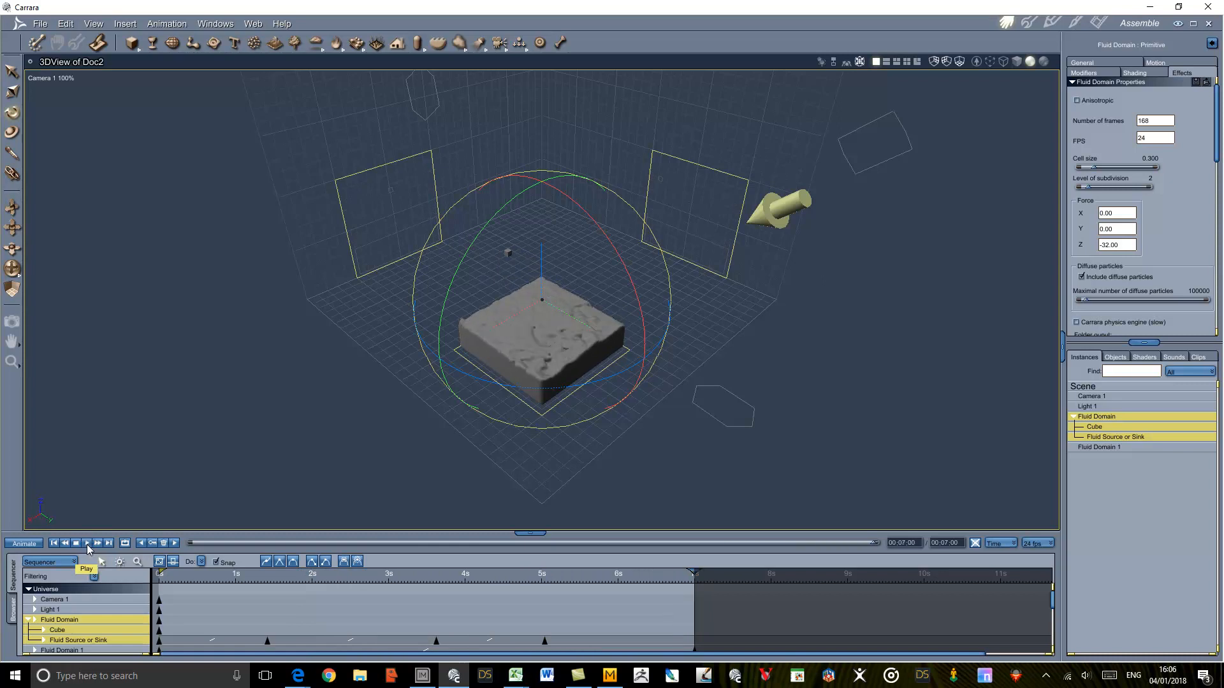
mouse_move(1137, 500)
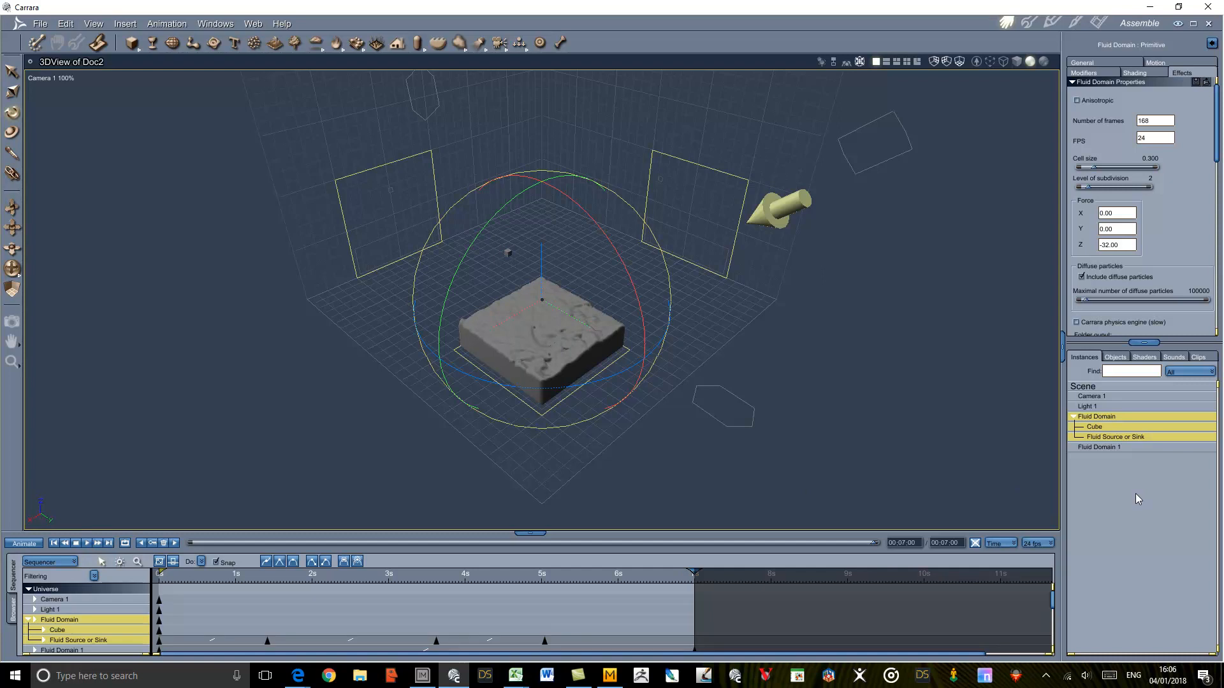
mouse_move(1158, 477)
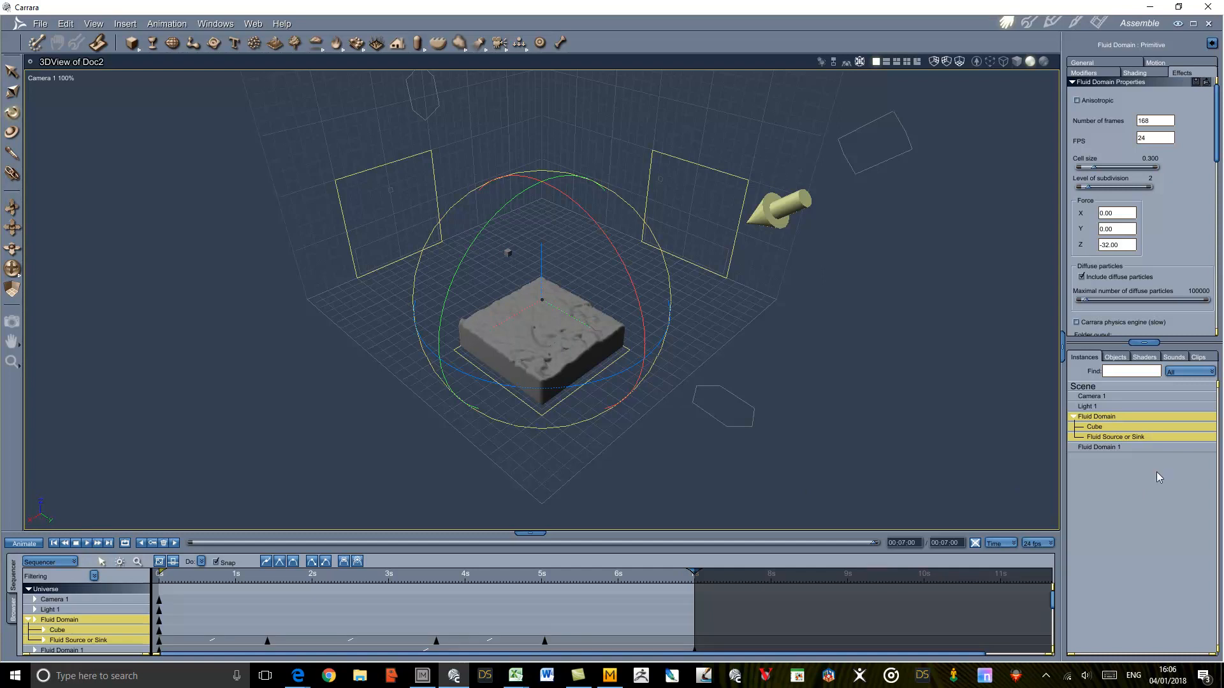
mouse_move(1158, 220)
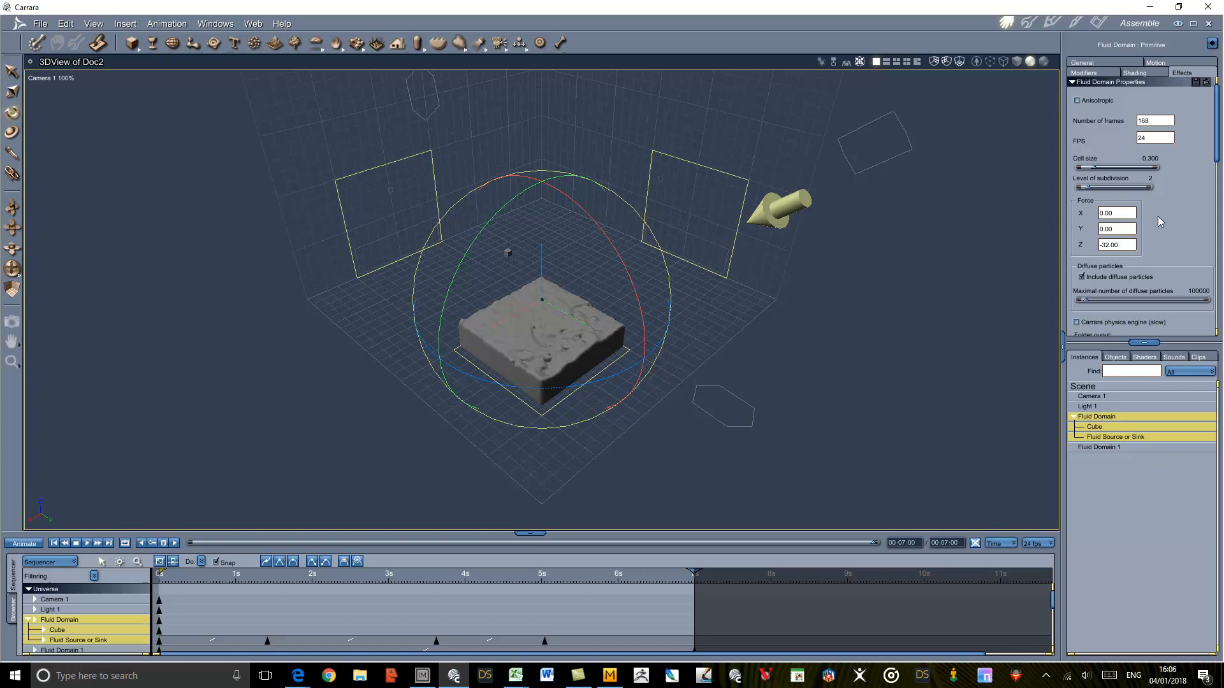
Select the Fluid Source or Sink to show its activation and velocity settings.
left_click(1114, 436)
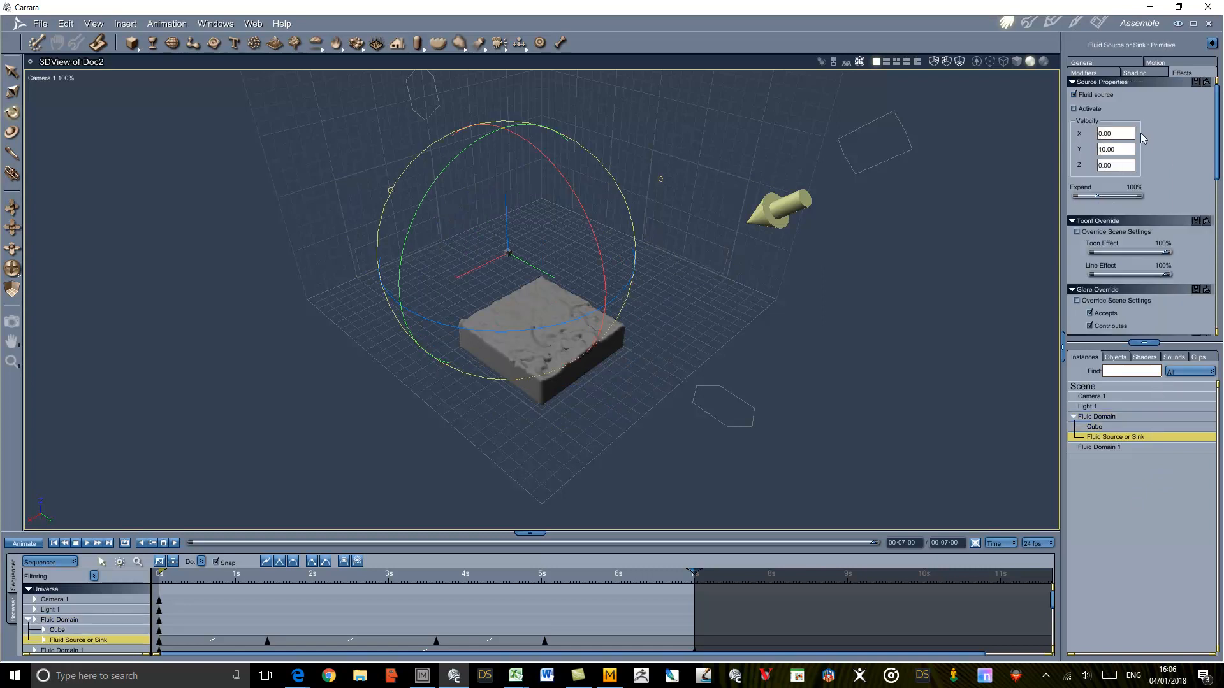
mouse_move(1137, 112)
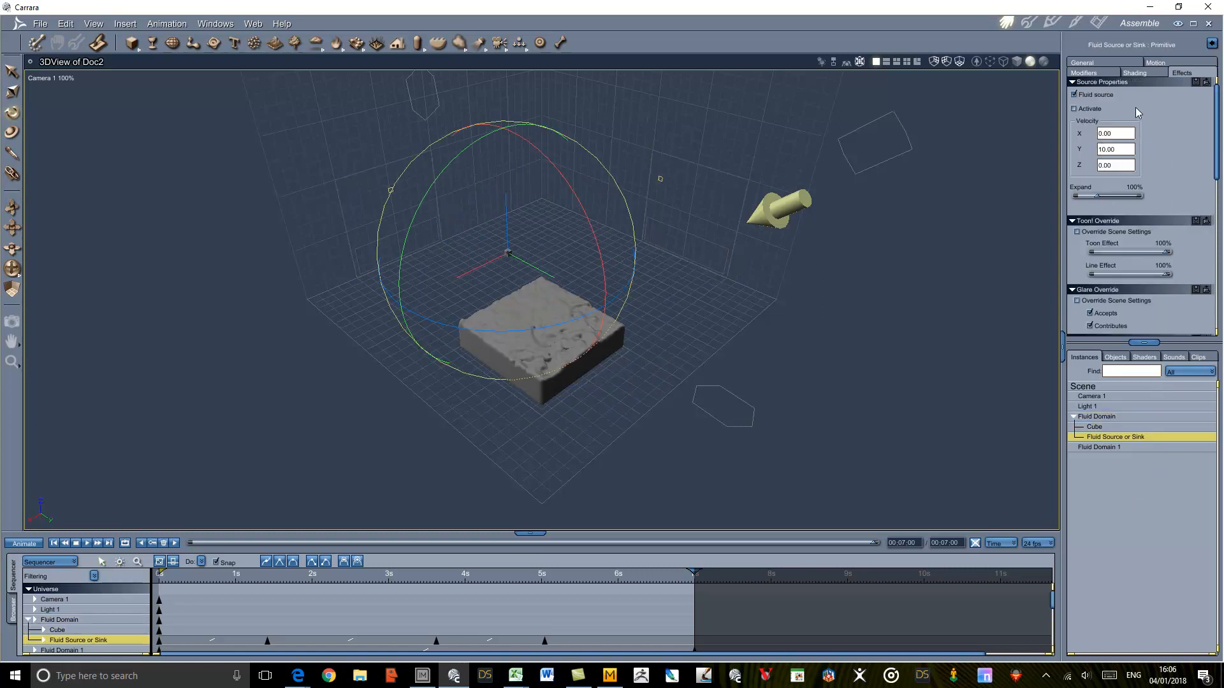